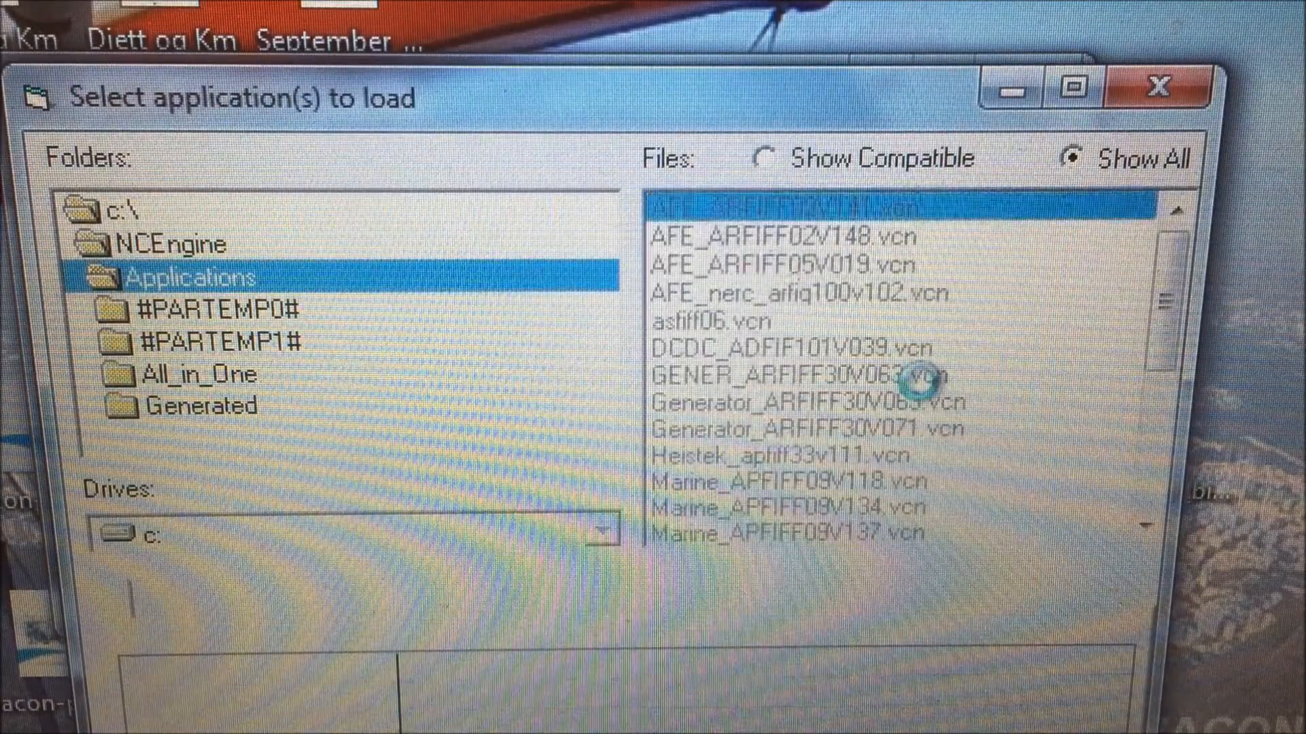
# Load uGrid_ARFIFF03V106.vcn onto the converter, adding it as a new application.
pyautogui.click(790, 207)
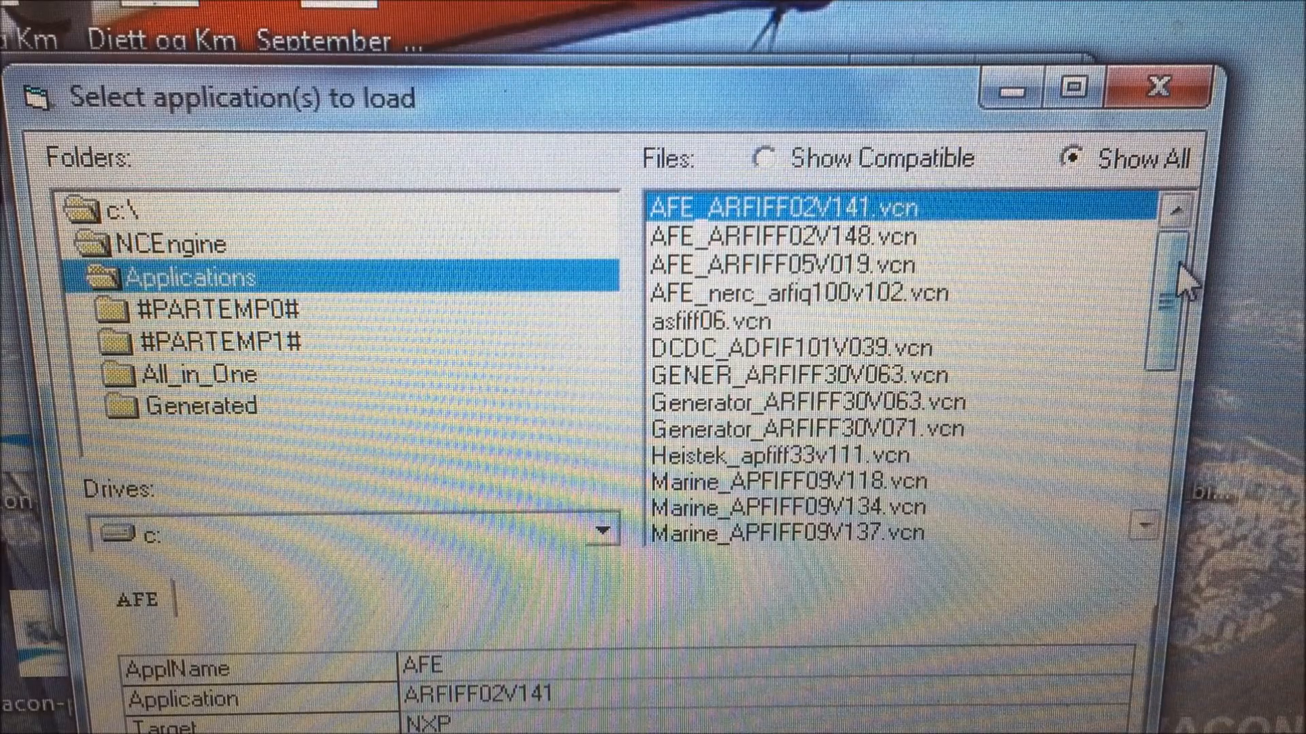
pyautogui.scroll(-3)
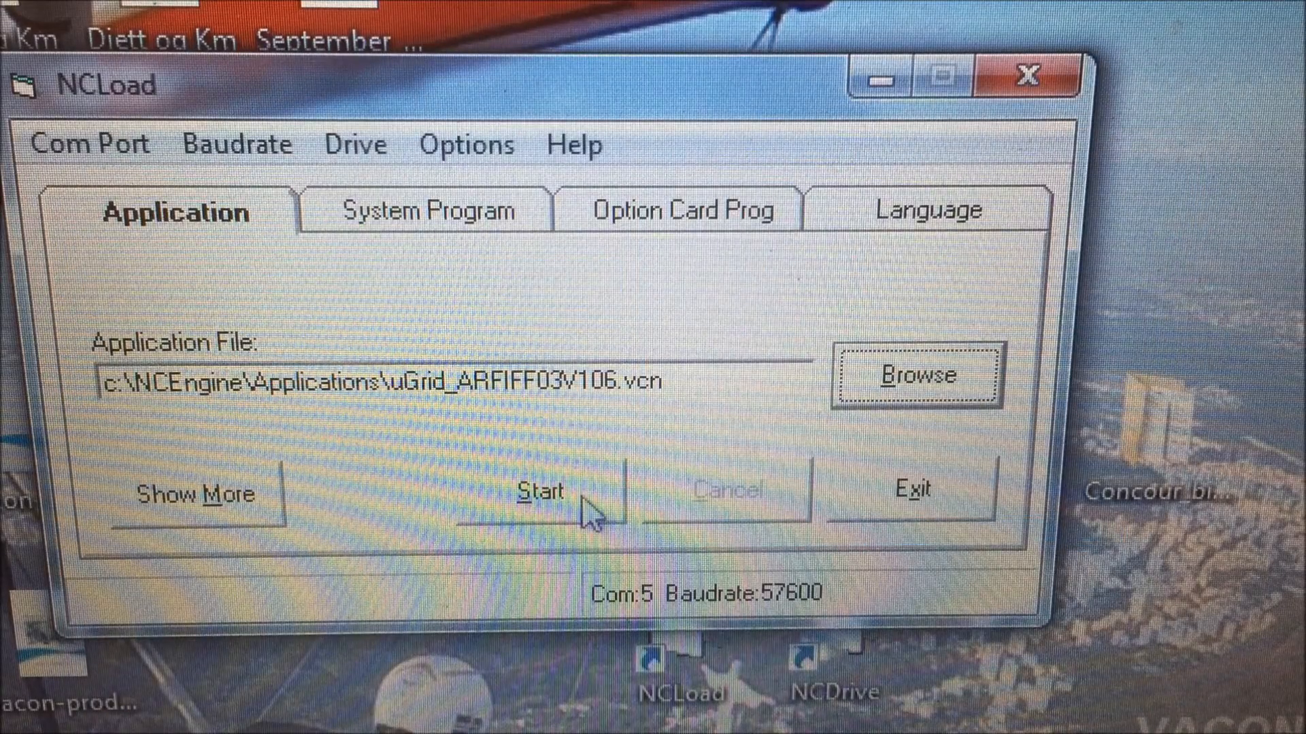
pyautogui.click(538, 491)
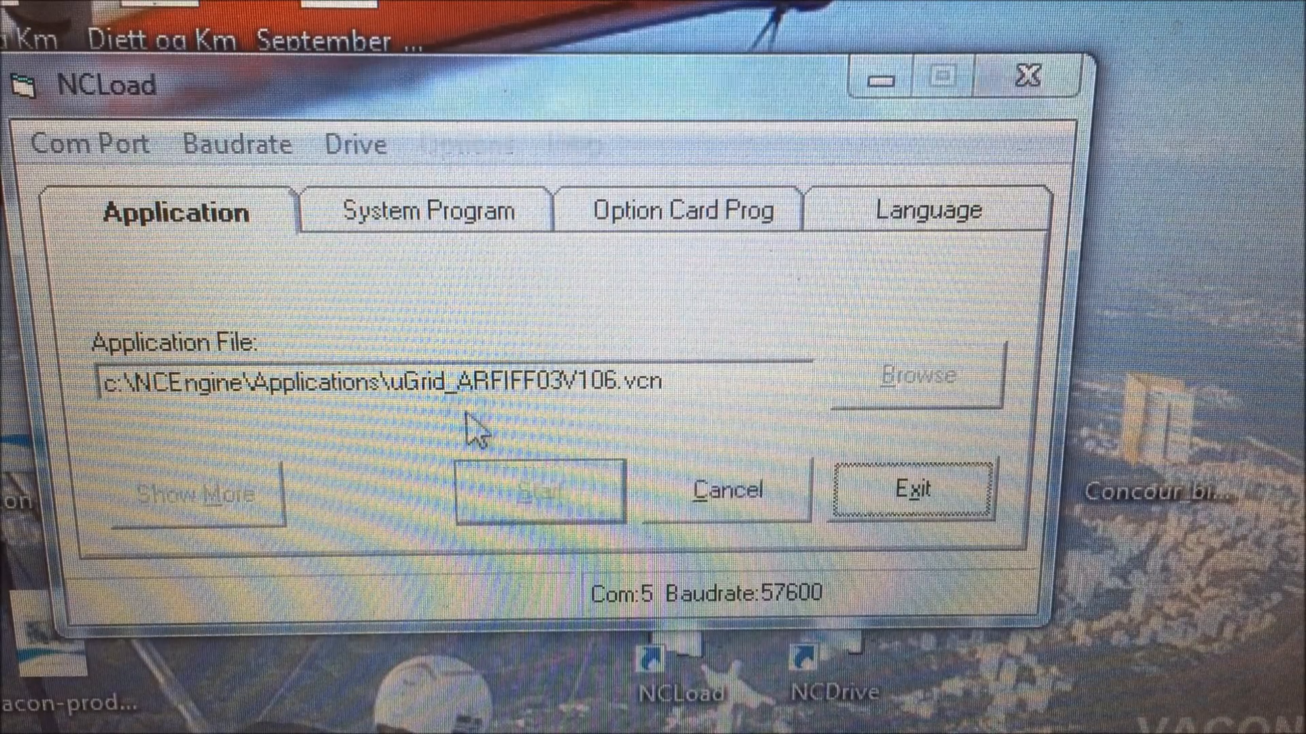
pyautogui.click(537, 488)
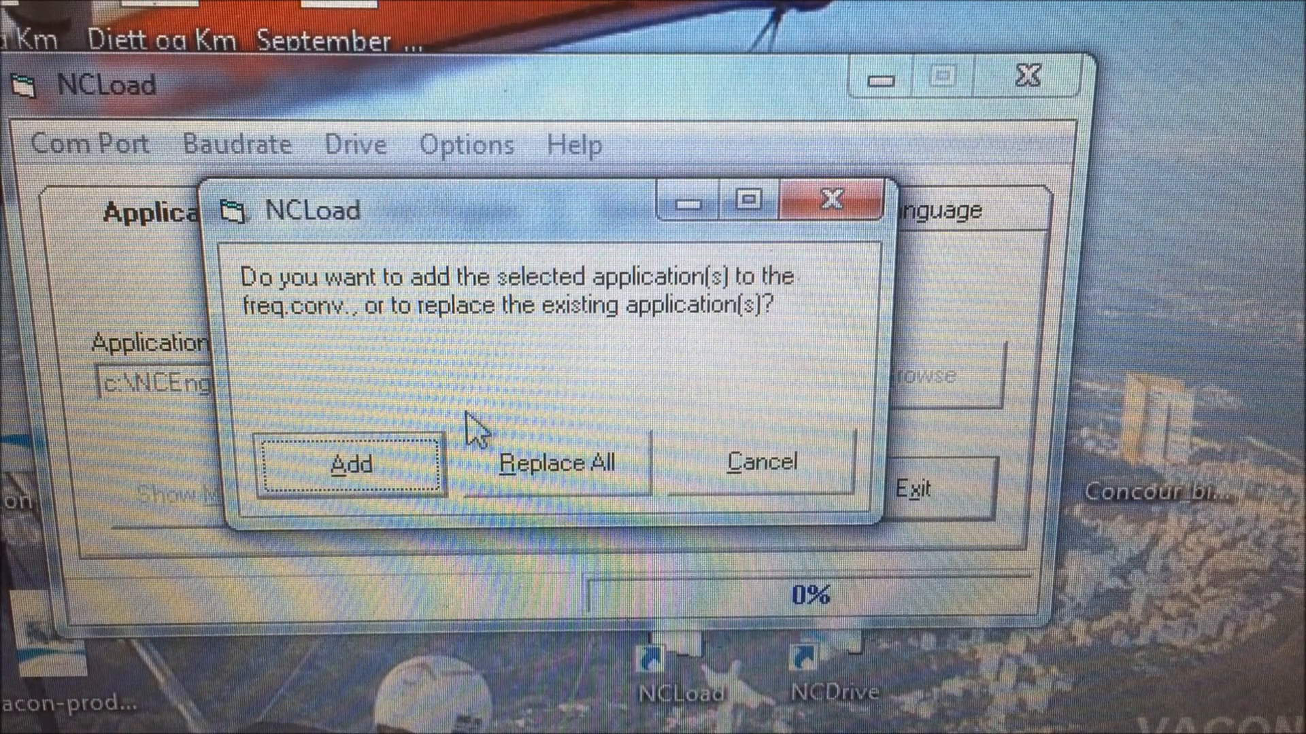
pyautogui.moveTo(482, 429)
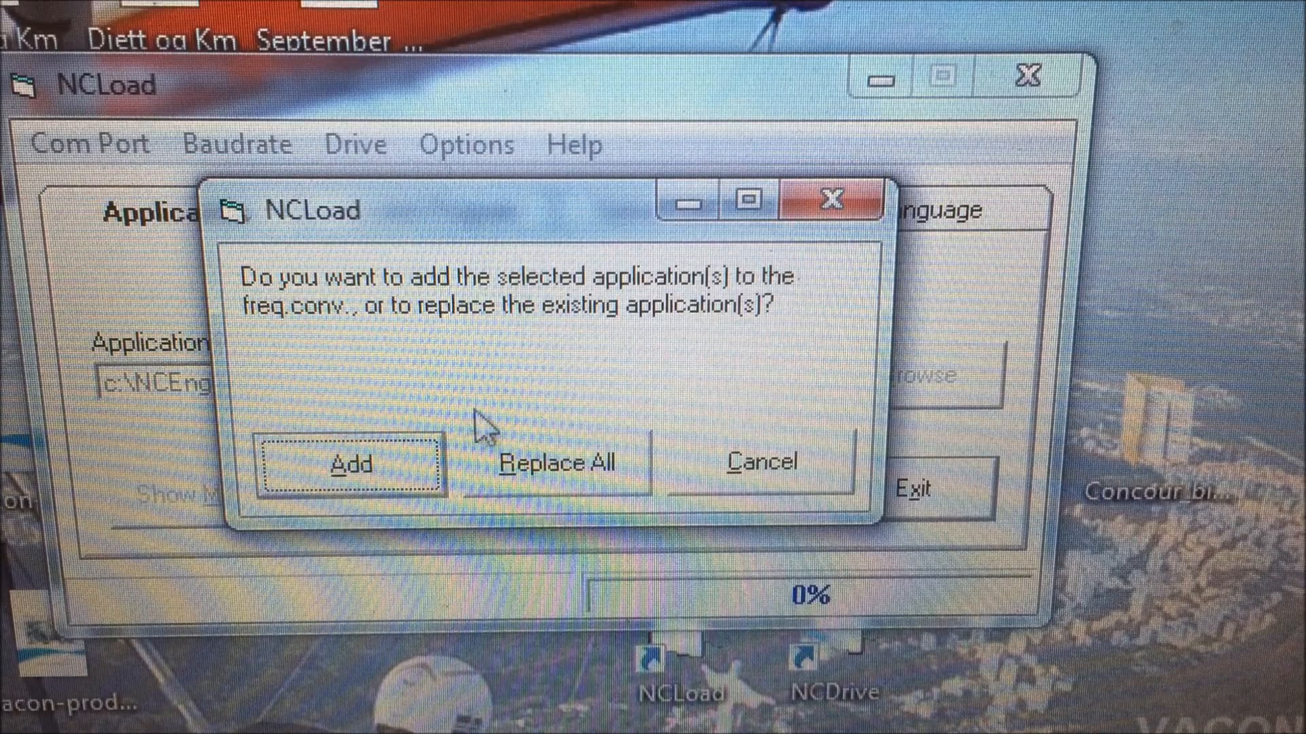
pyautogui.click(556, 462)
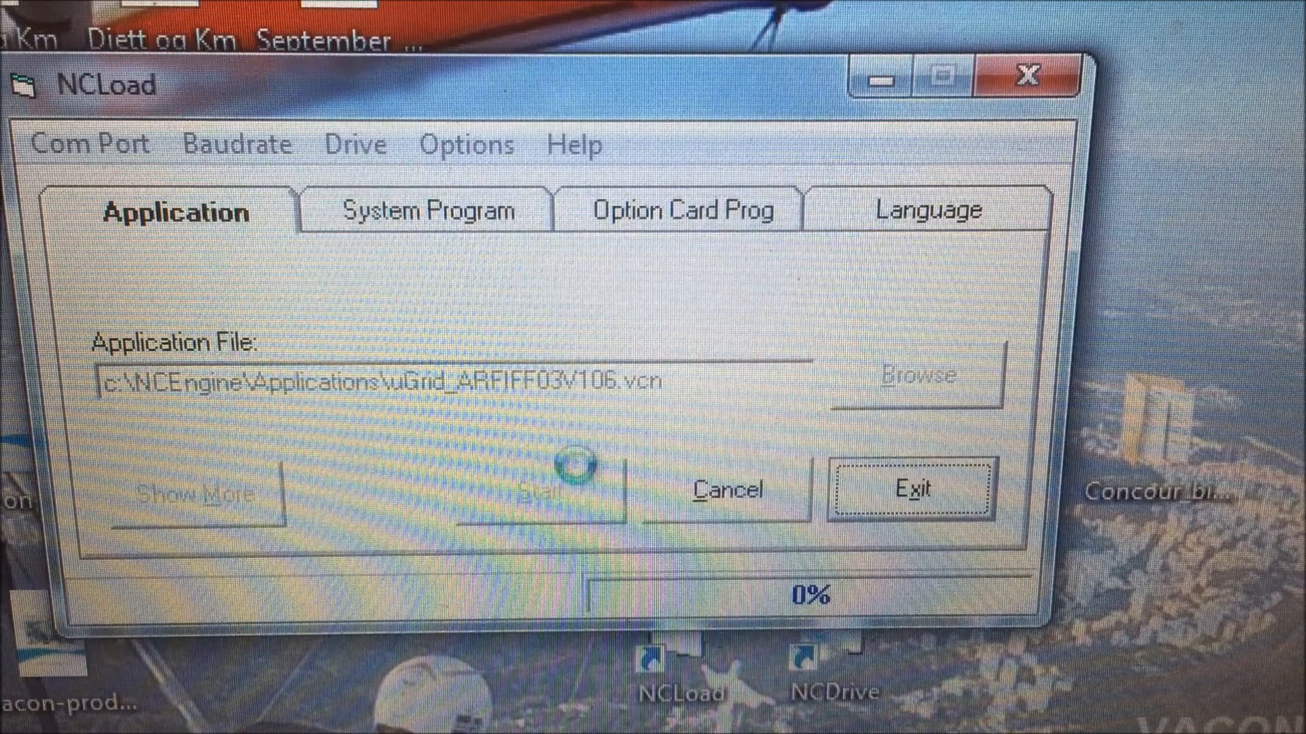
# Exit NCLoad once the application download finishes.
pyautogui.click(540, 490)
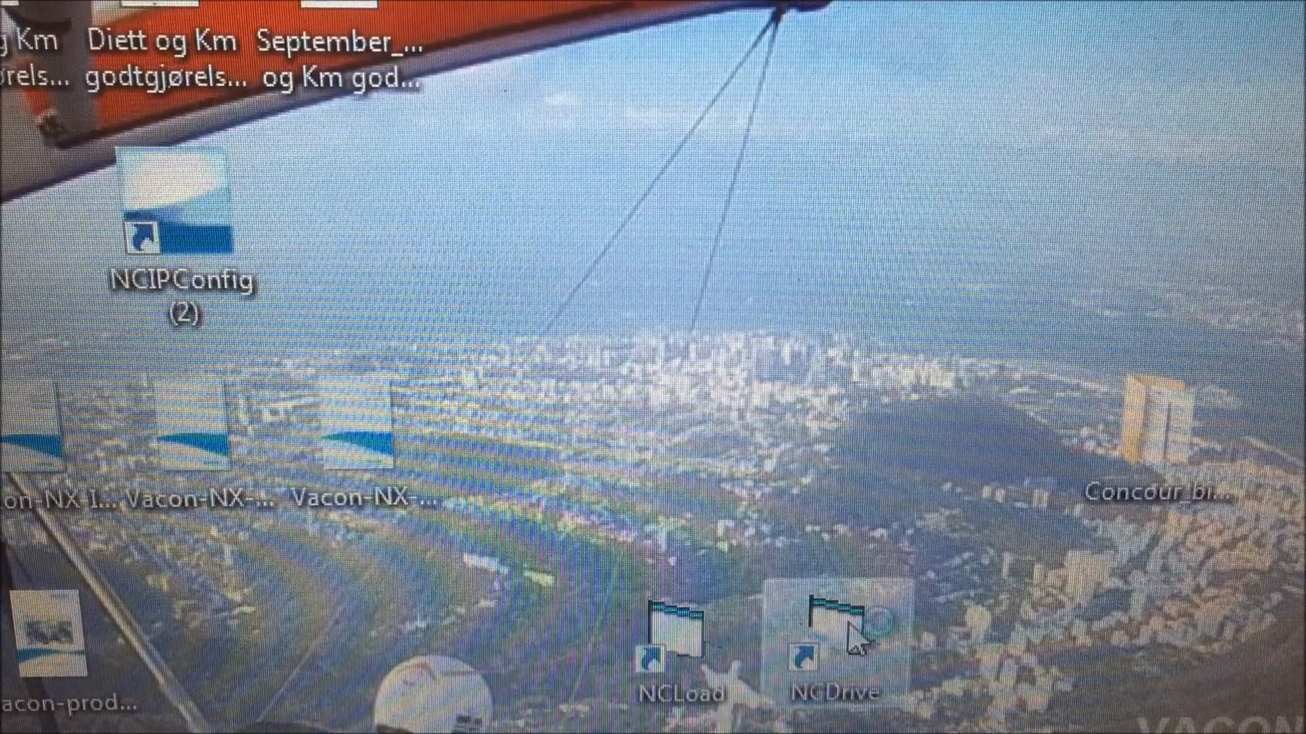
# Launch NCDrive and expand M 2 Parameters down to G 2.1 Basic Parameters.
pyautogui.doubleClick(831, 633)
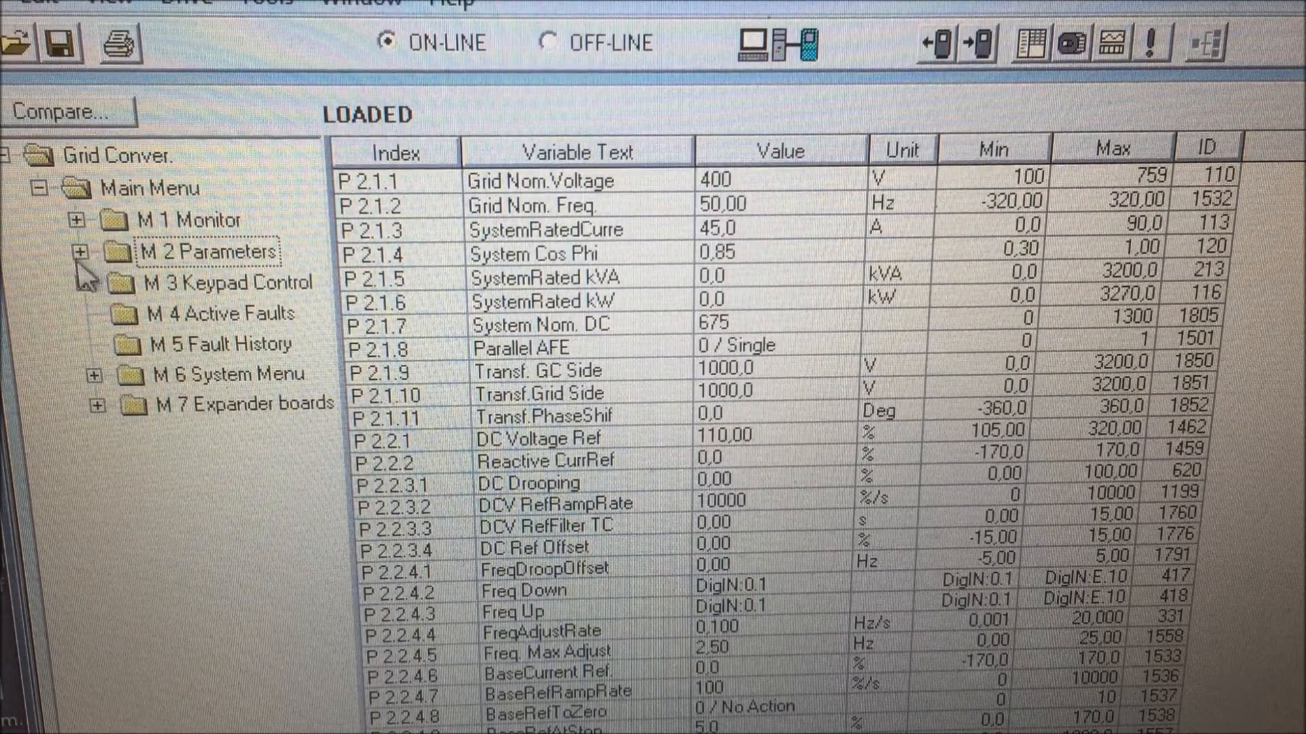
pyautogui.click(80, 251)
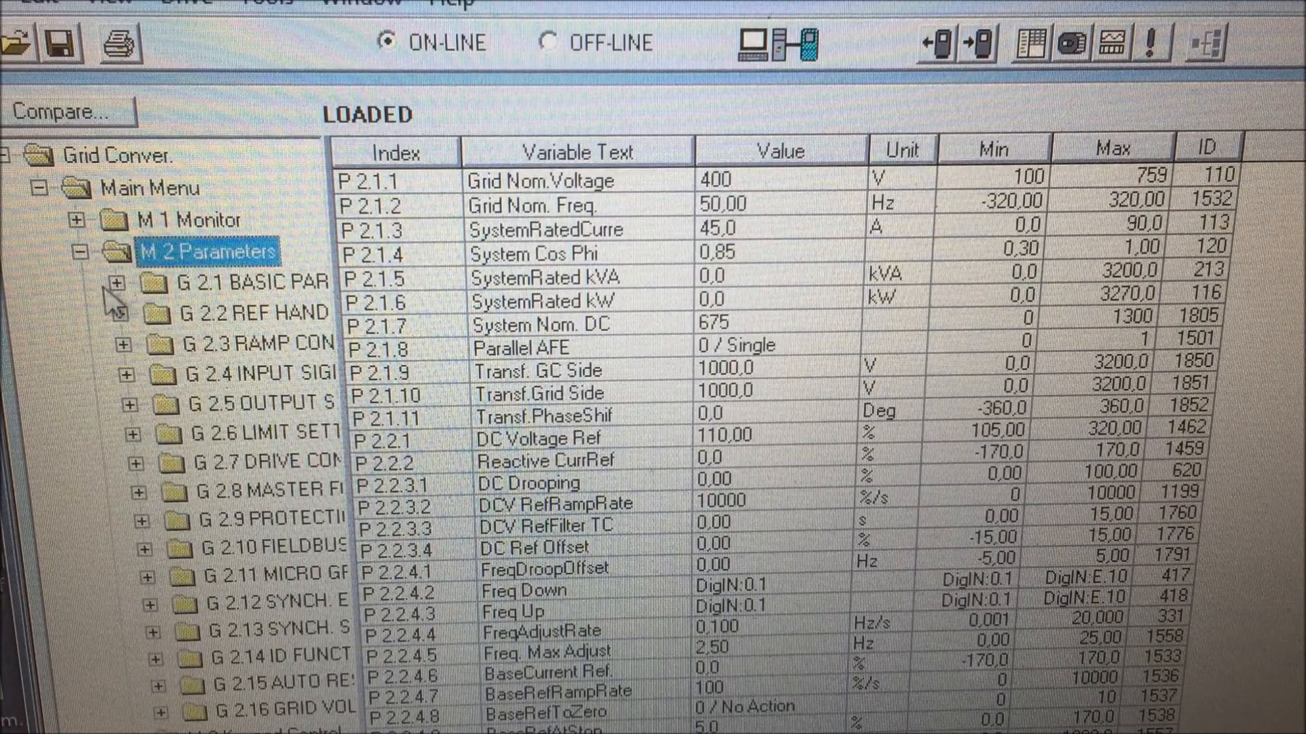
pyautogui.click(117, 284)
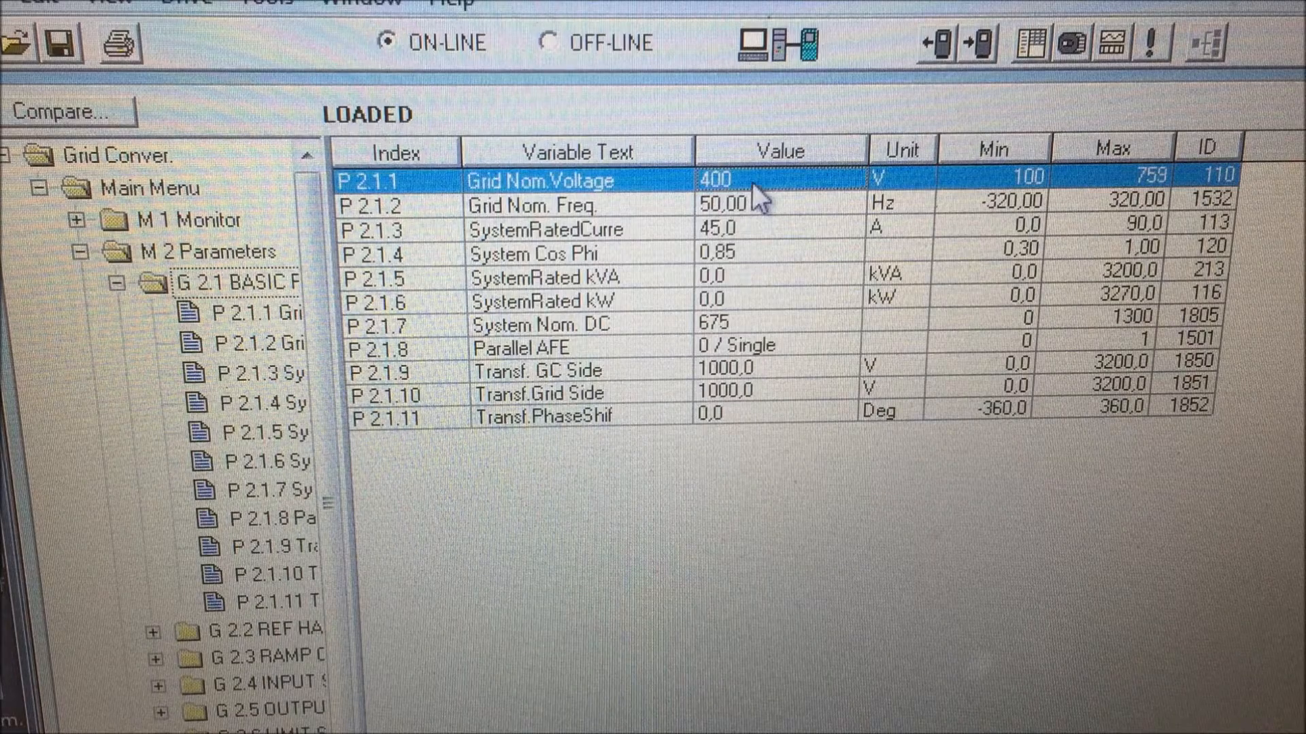
# Set grid voltage 420 V, frequency 49,97 Hz, 40 A, 27 kVA, and begin 23 kW.
pyautogui.press('Backspace')
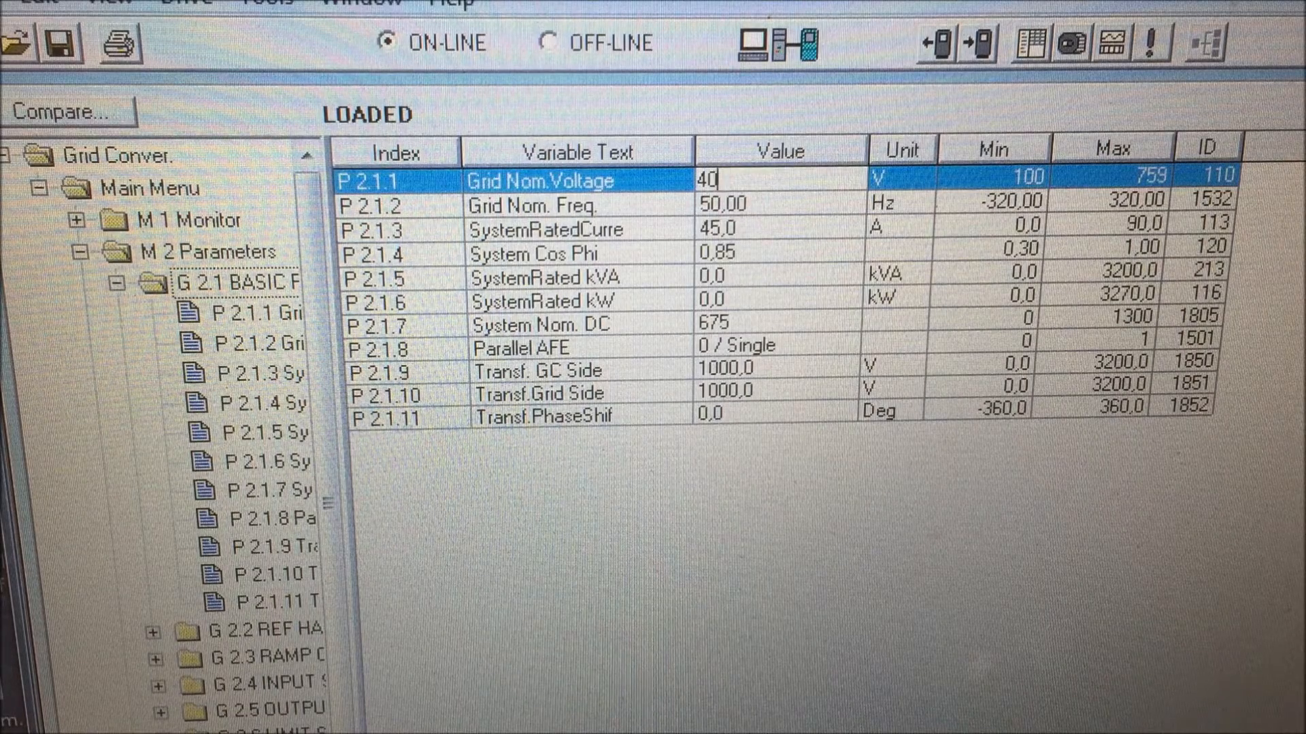
pyautogui.write('2')
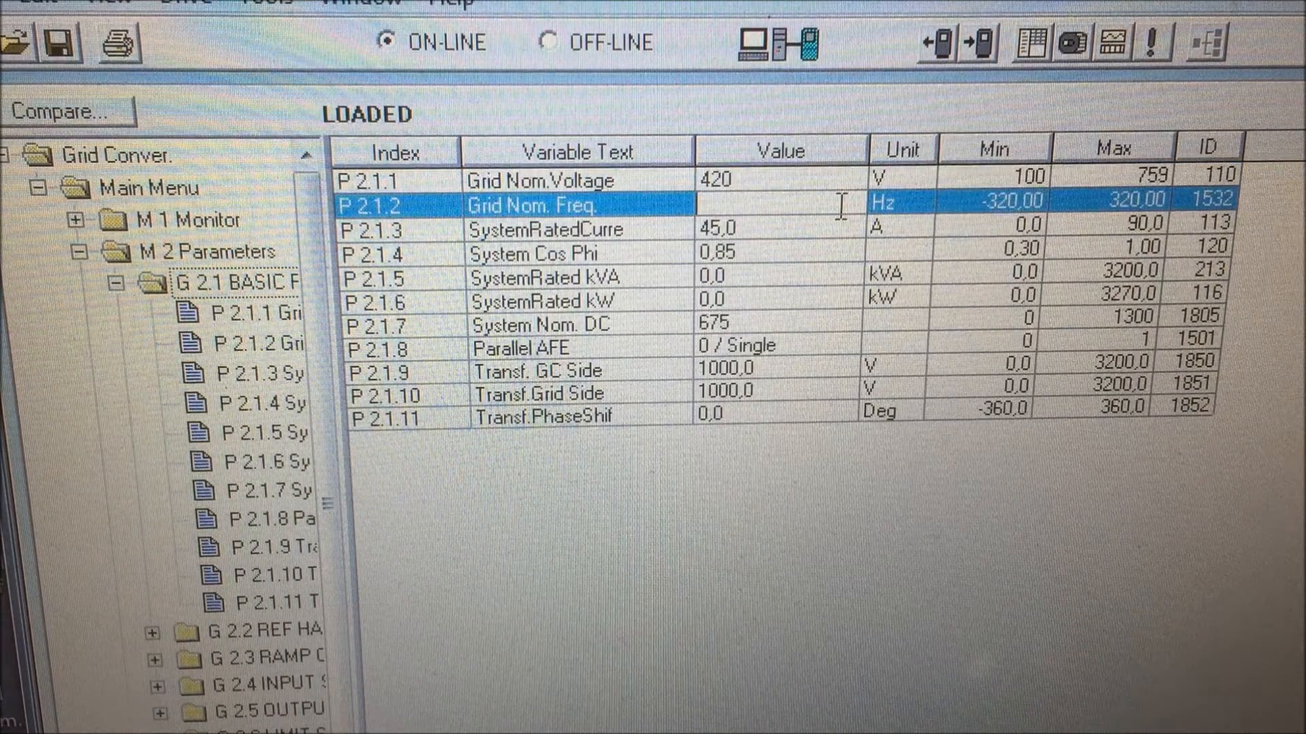
pyautogui.write('49,97')
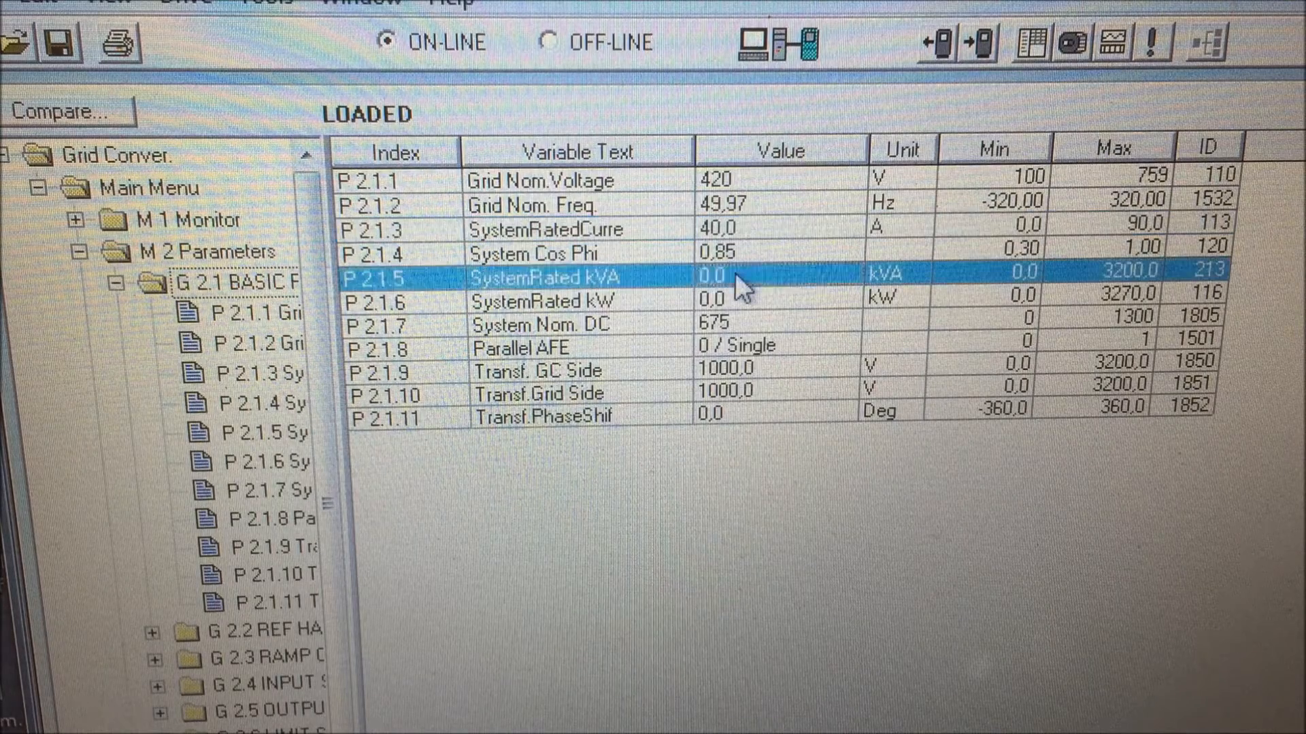
pyautogui.doubleClick(733, 275)
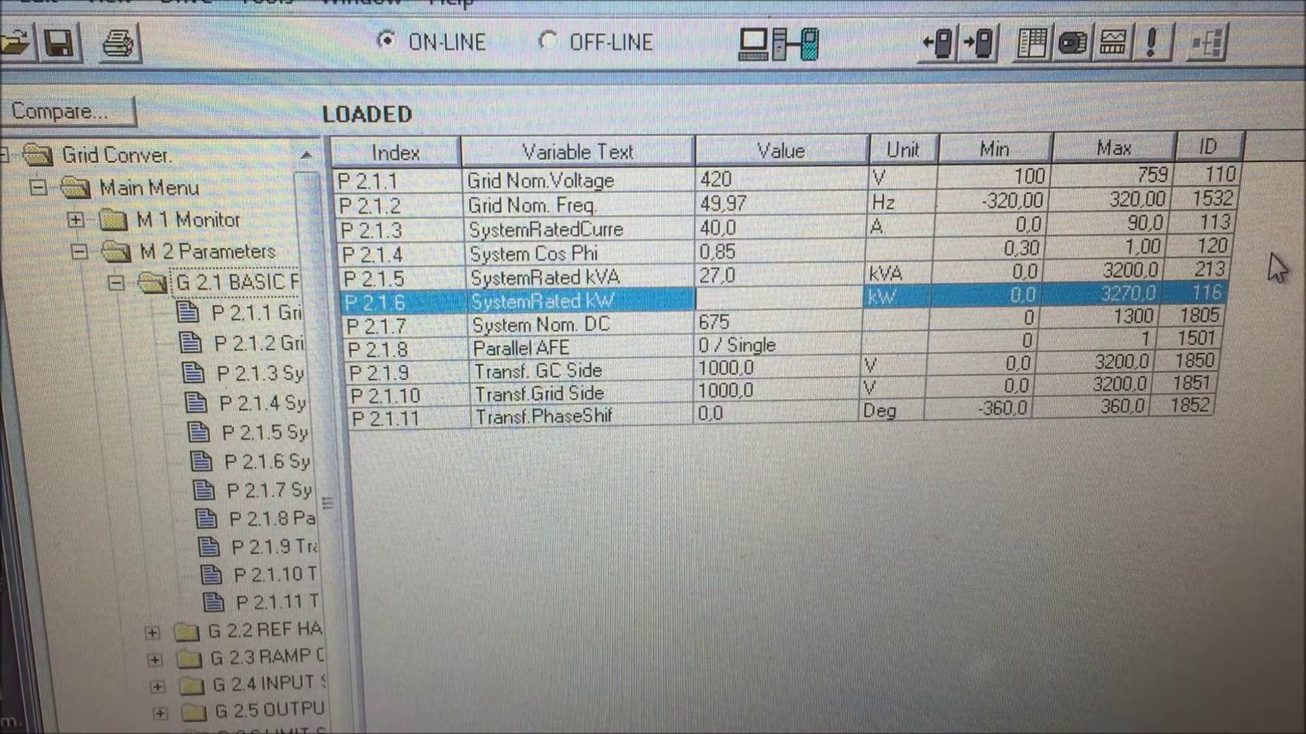
pyautogui.write('23')
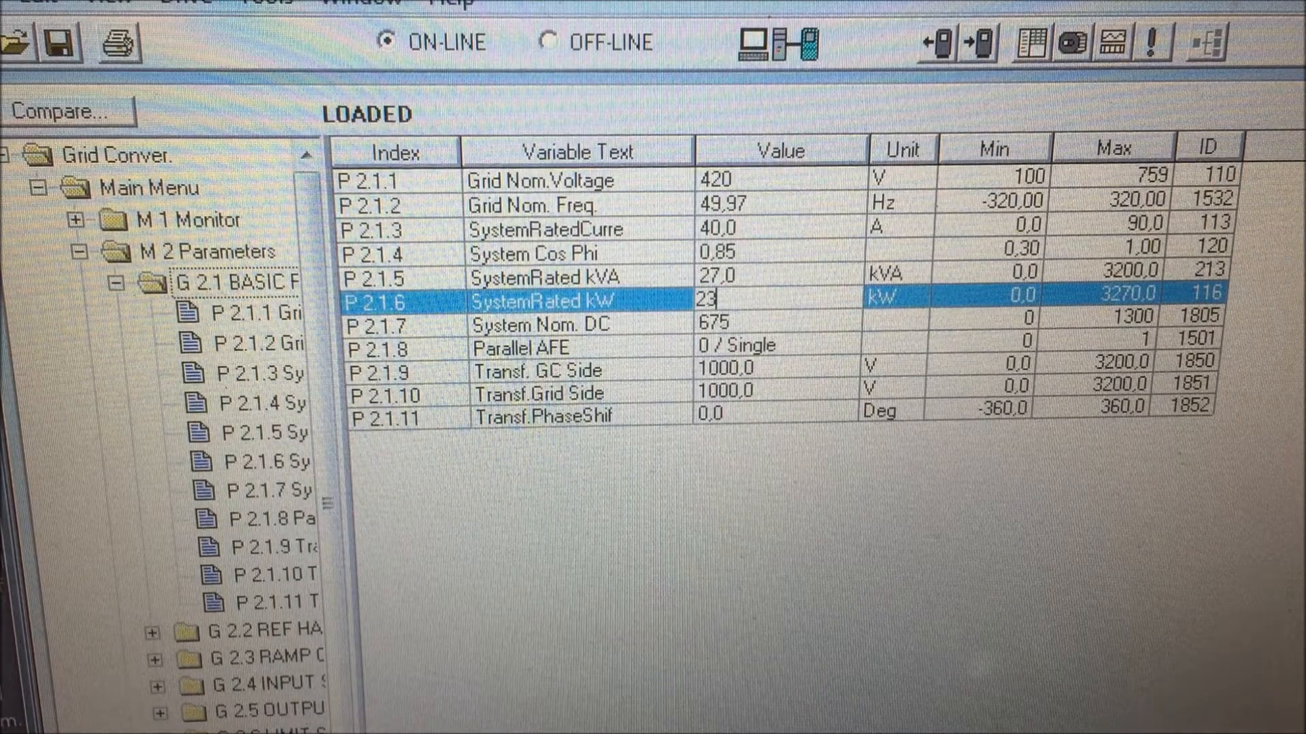
# Confirm 23 kW, set System Nom. DC 730 and Transf. GC Side 400 V.
pyautogui.press('Return')
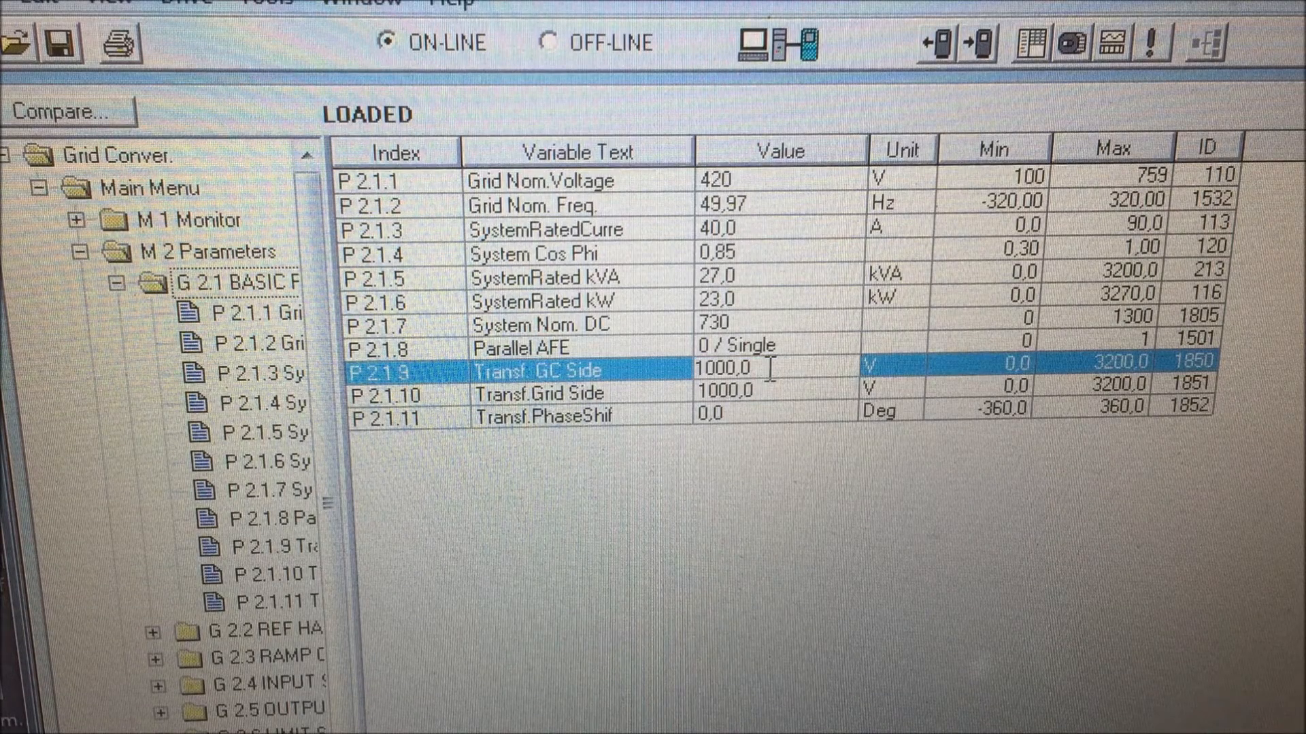
pyautogui.write('4')
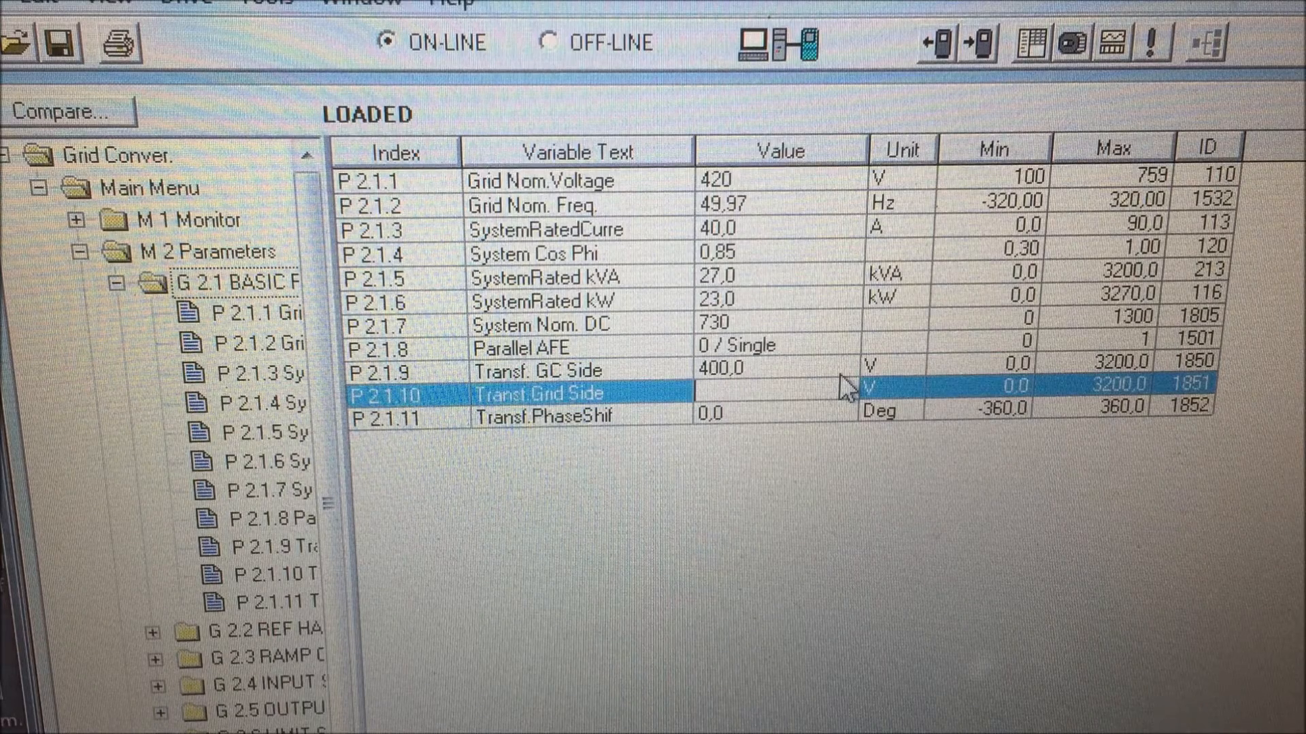
pyautogui.write('440')
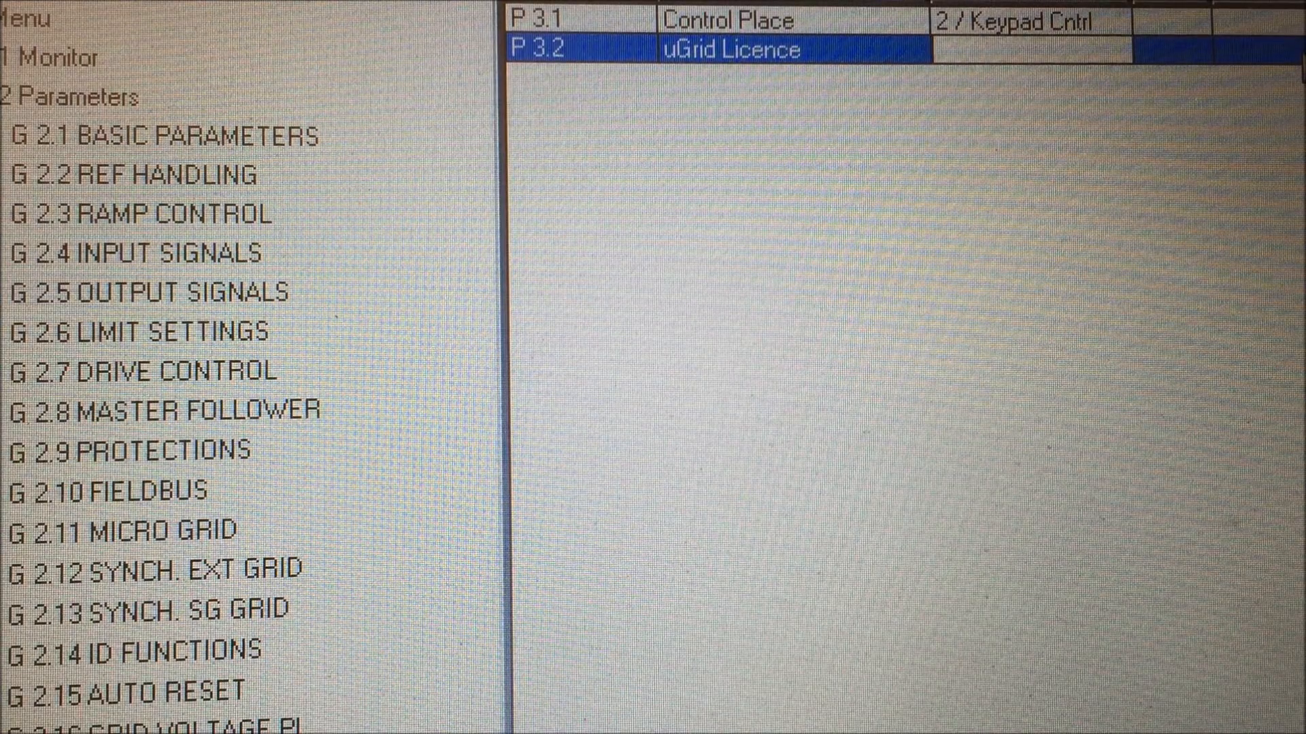
pyautogui.write('9314')
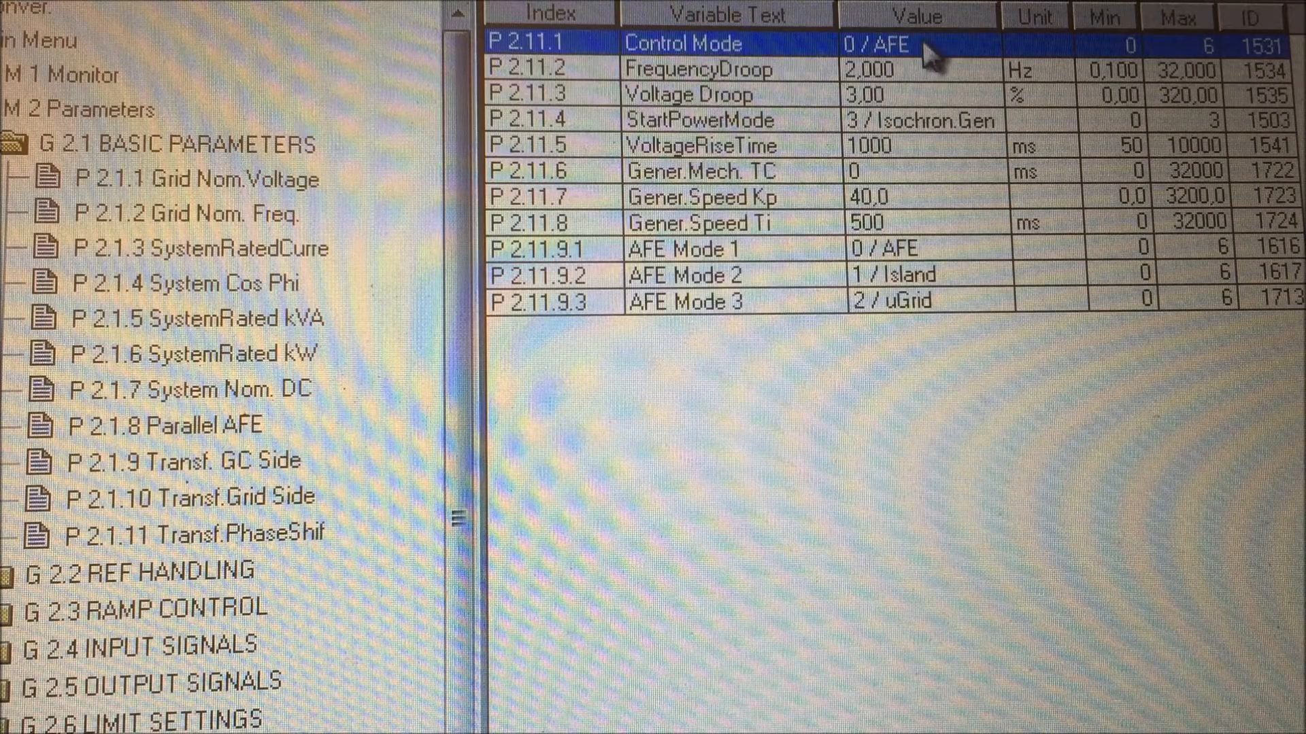
# Select G 2.16 Grid Voltage PI after reviewing the Micro Grid parameters.
pyautogui.click(980, 44)
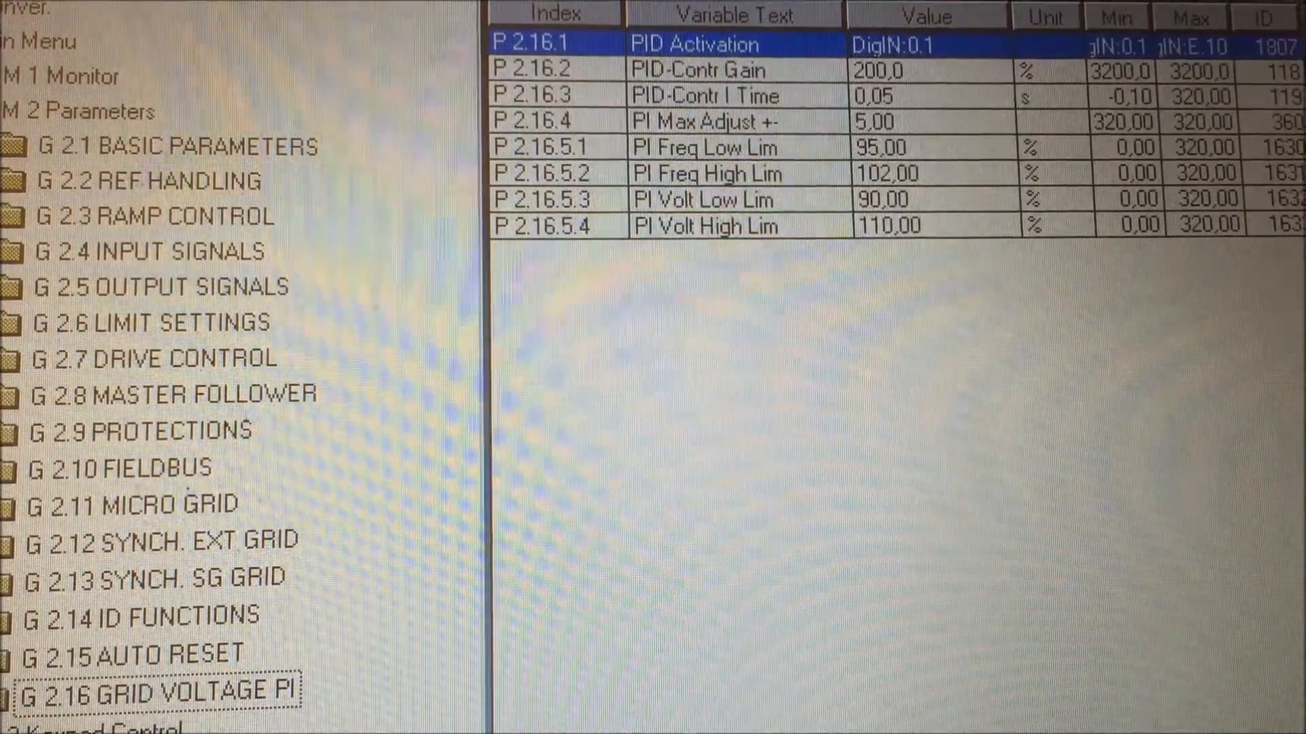
pyautogui.click(155, 691)
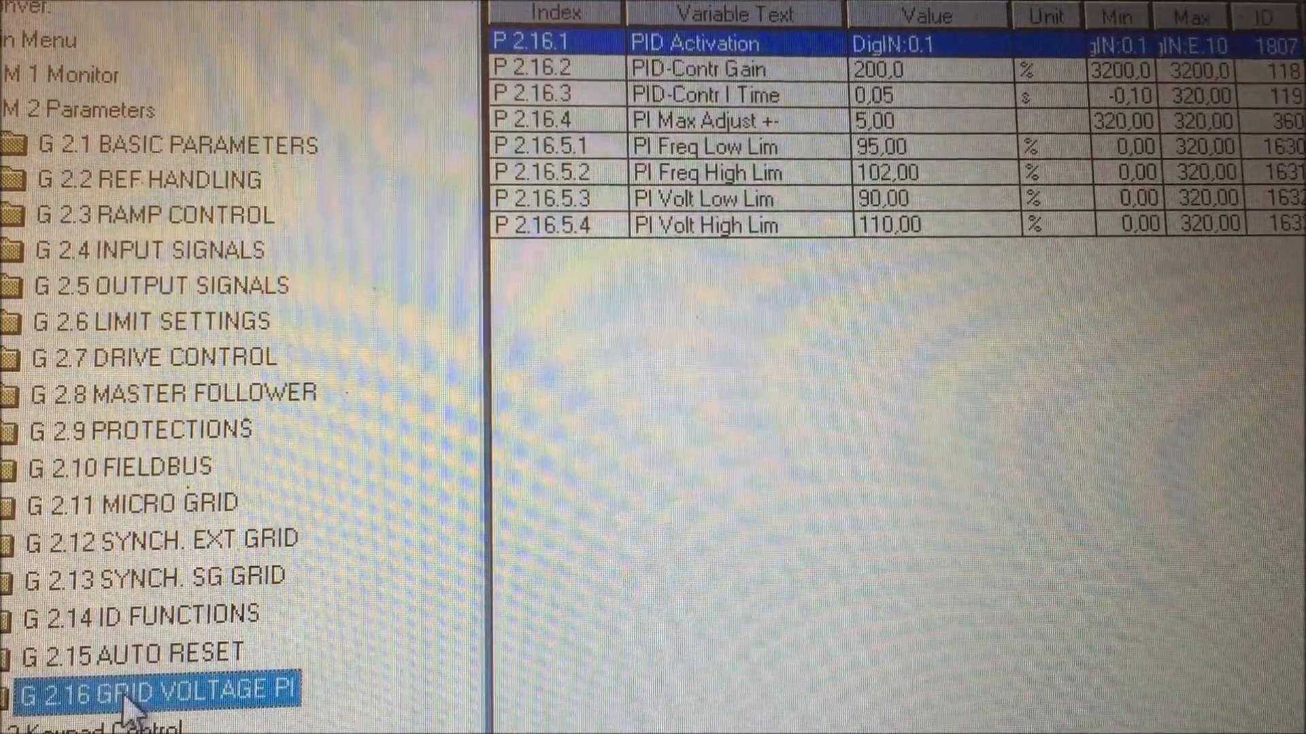
pyautogui.moveTo(983, 71)
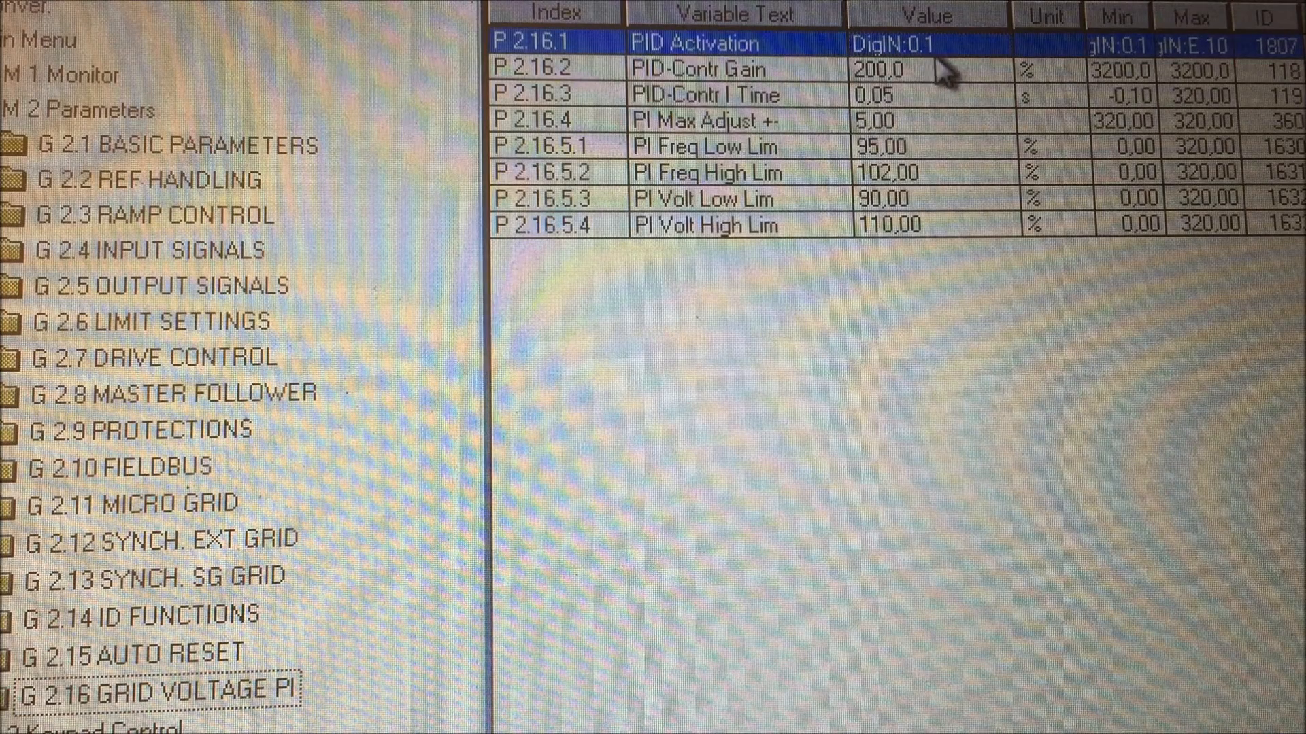
pyautogui.click(995, 44)
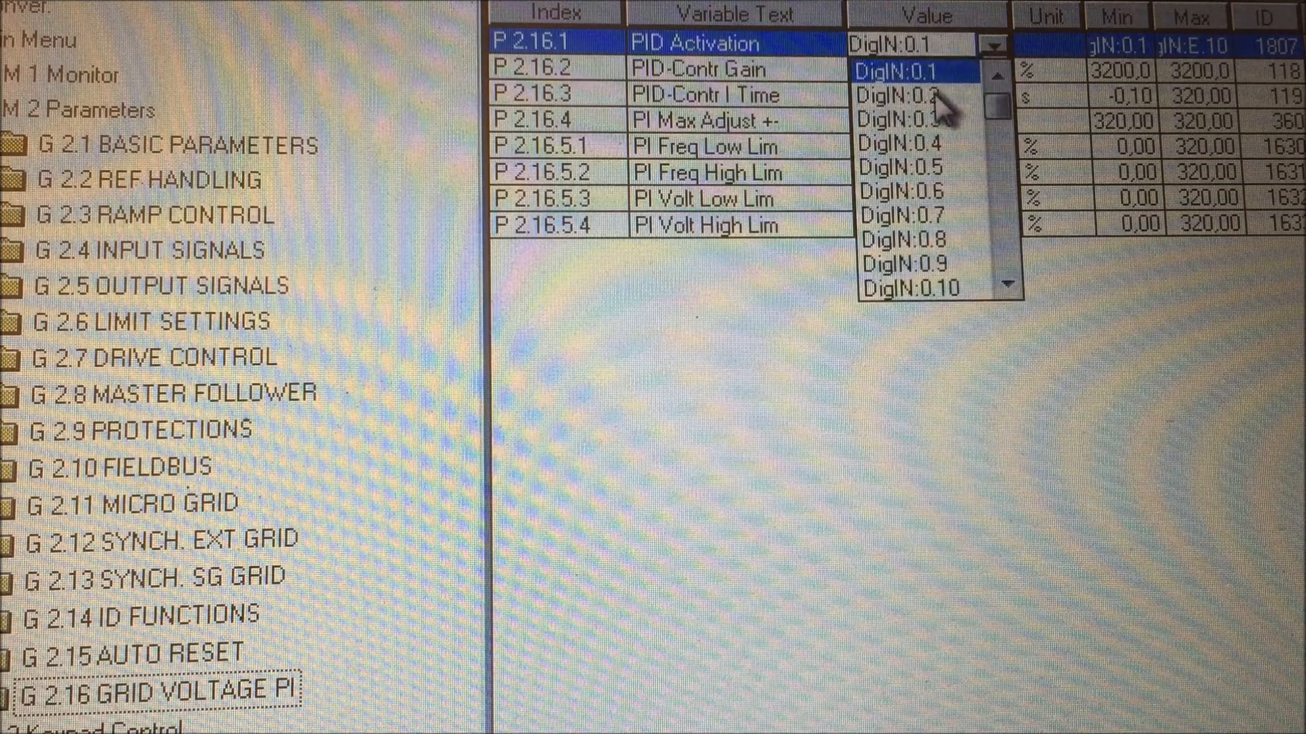
pyautogui.click(895, 96)
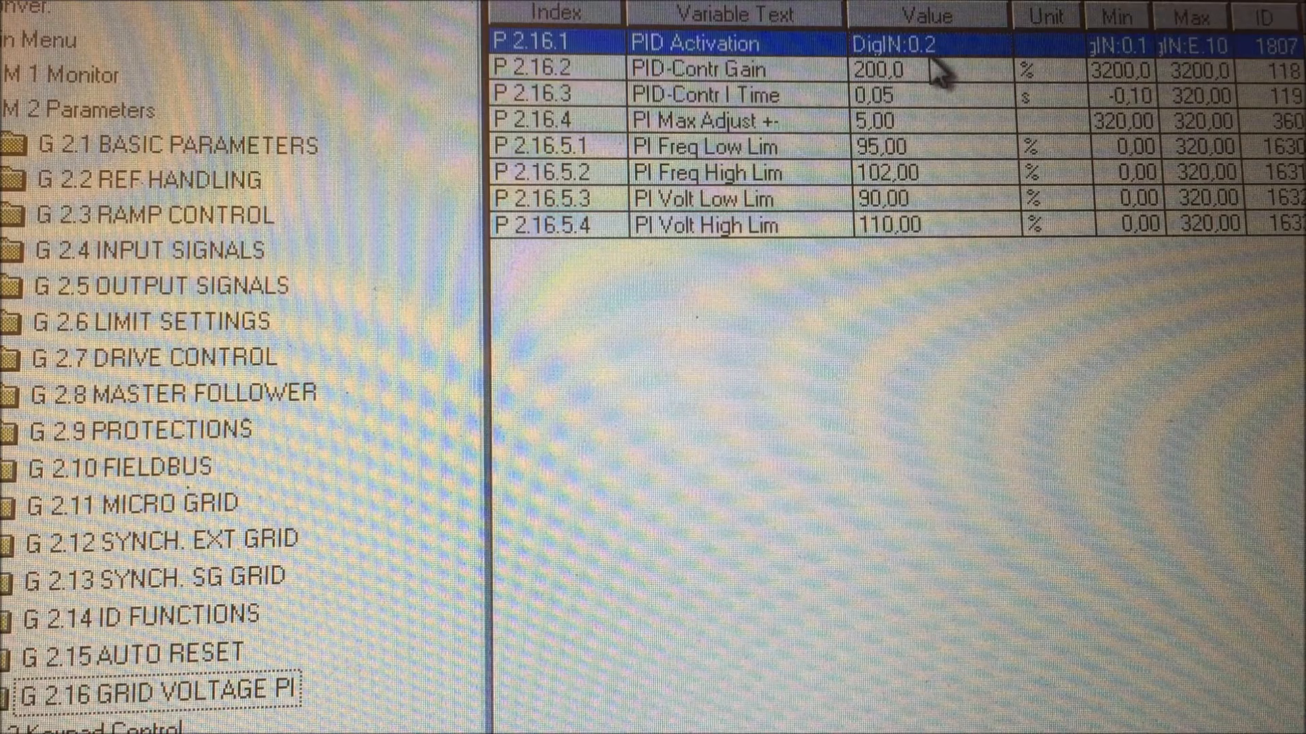
pyautogui.click(991, 43)
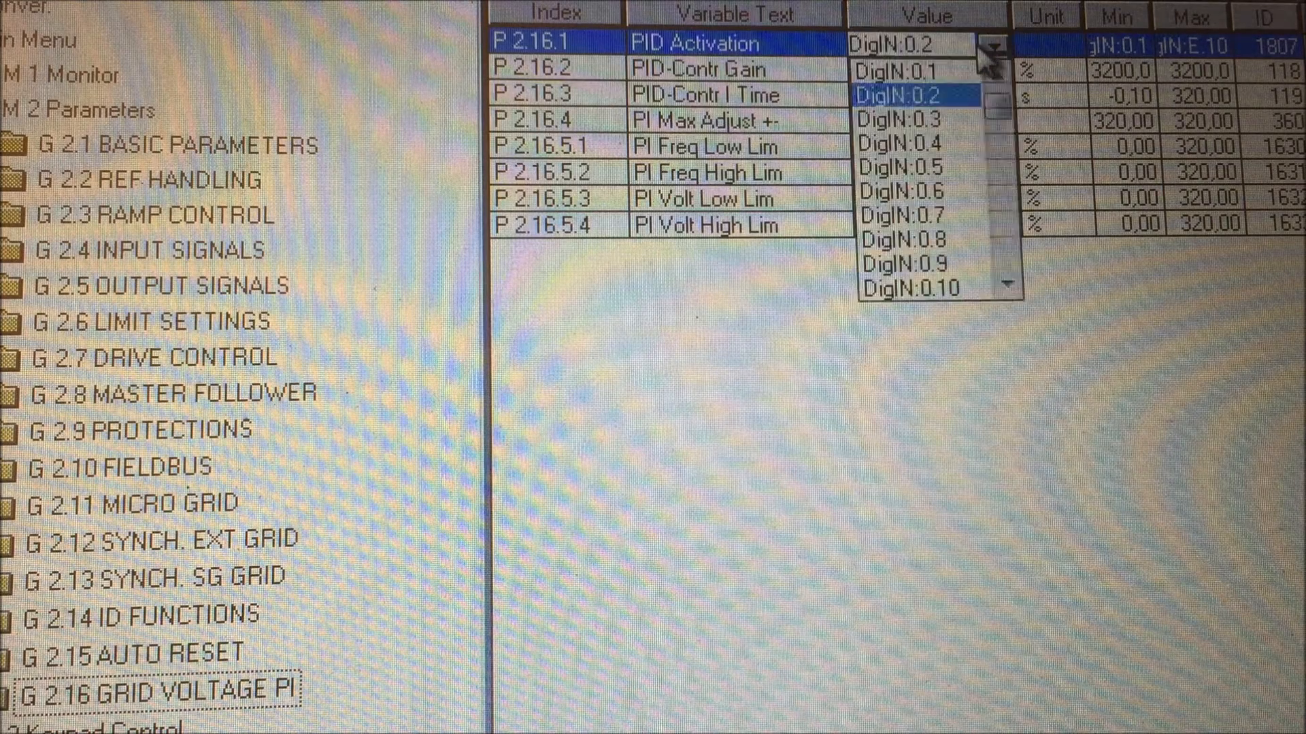
pyautogui.click(899, 70)
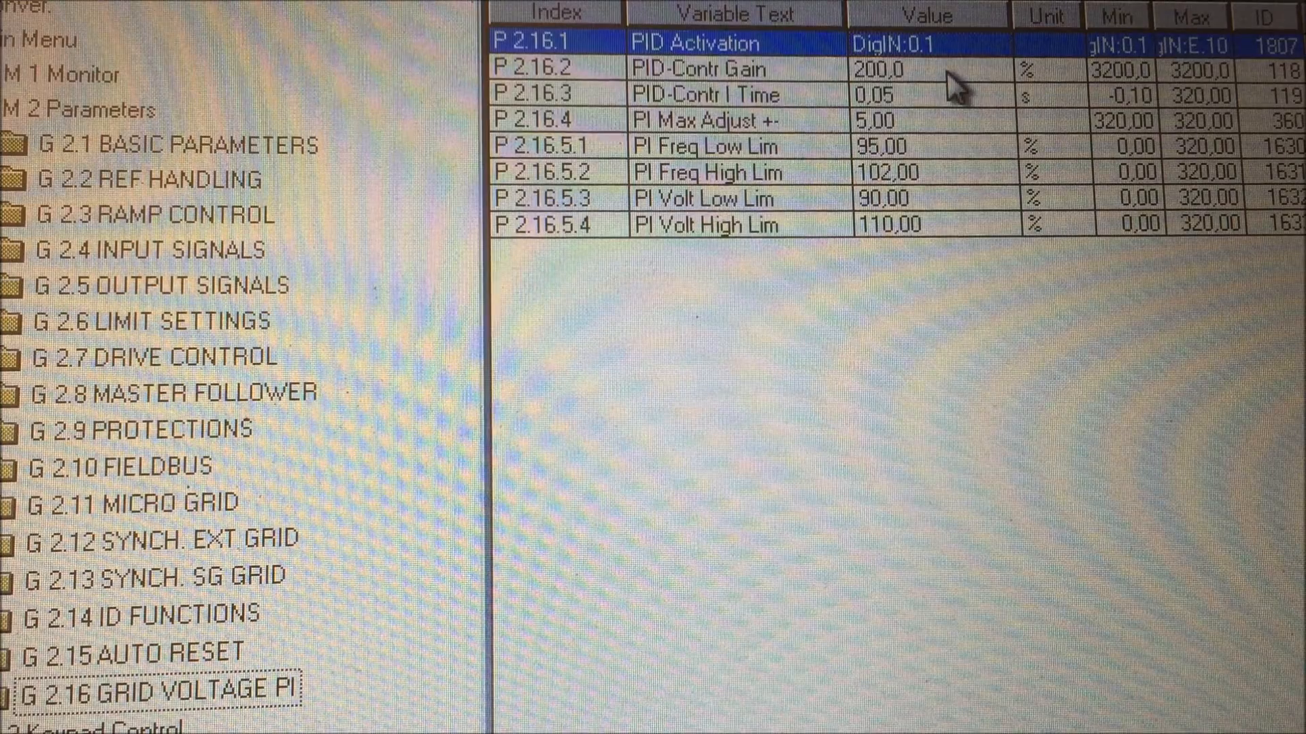
pyautogui.click(116, 467)
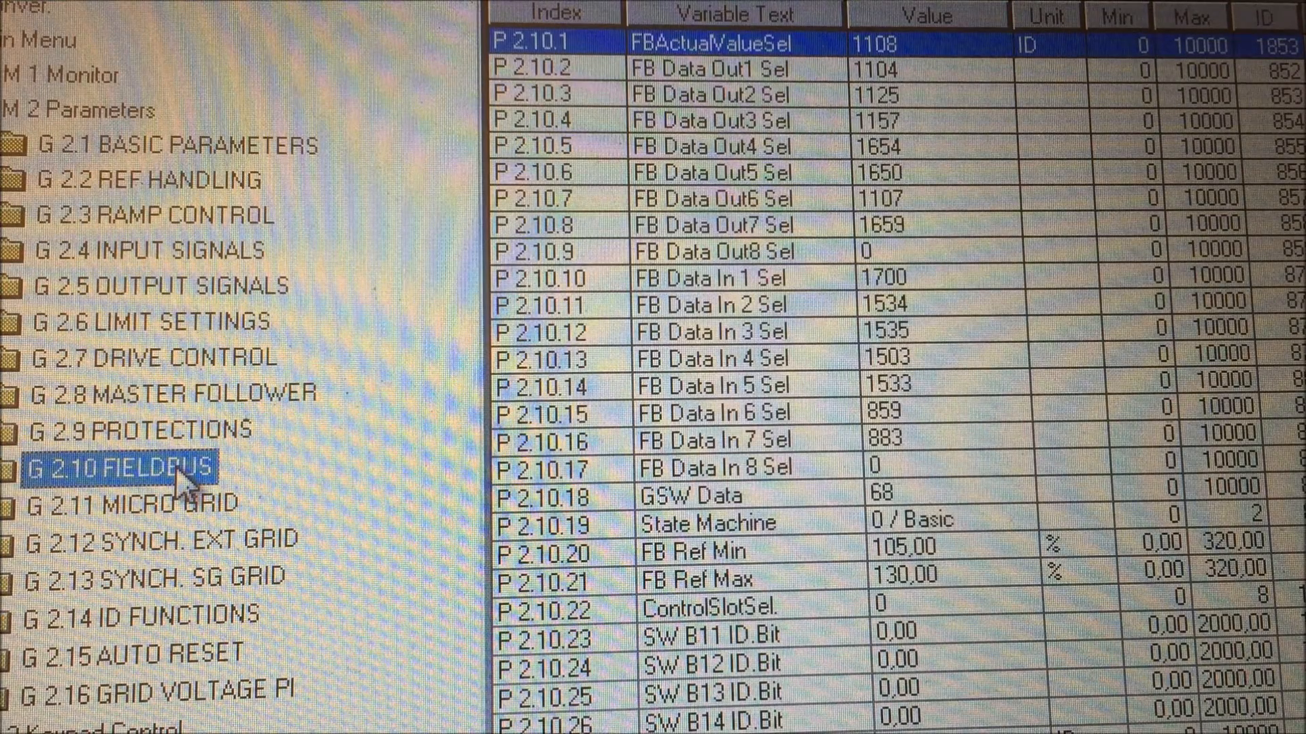
pyautogui.moveTo(987, 63)
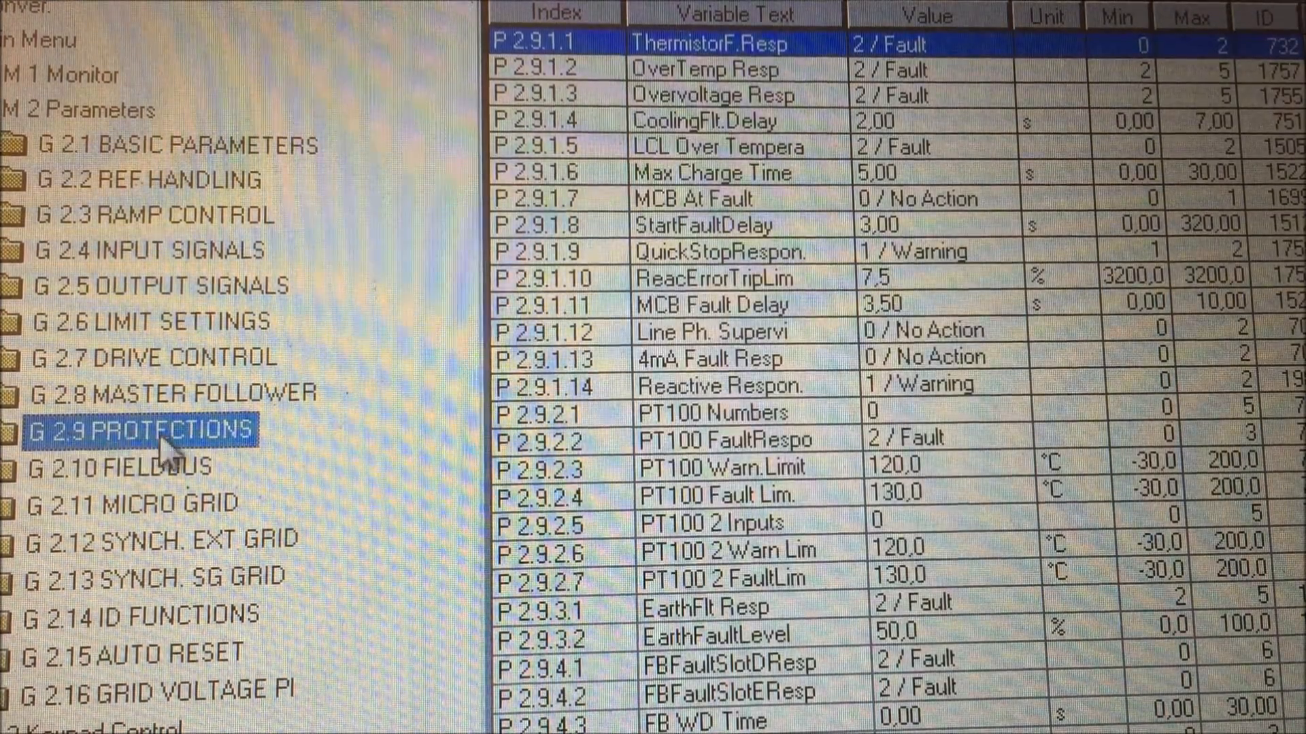
pyautogui.moveTo(749, 92)
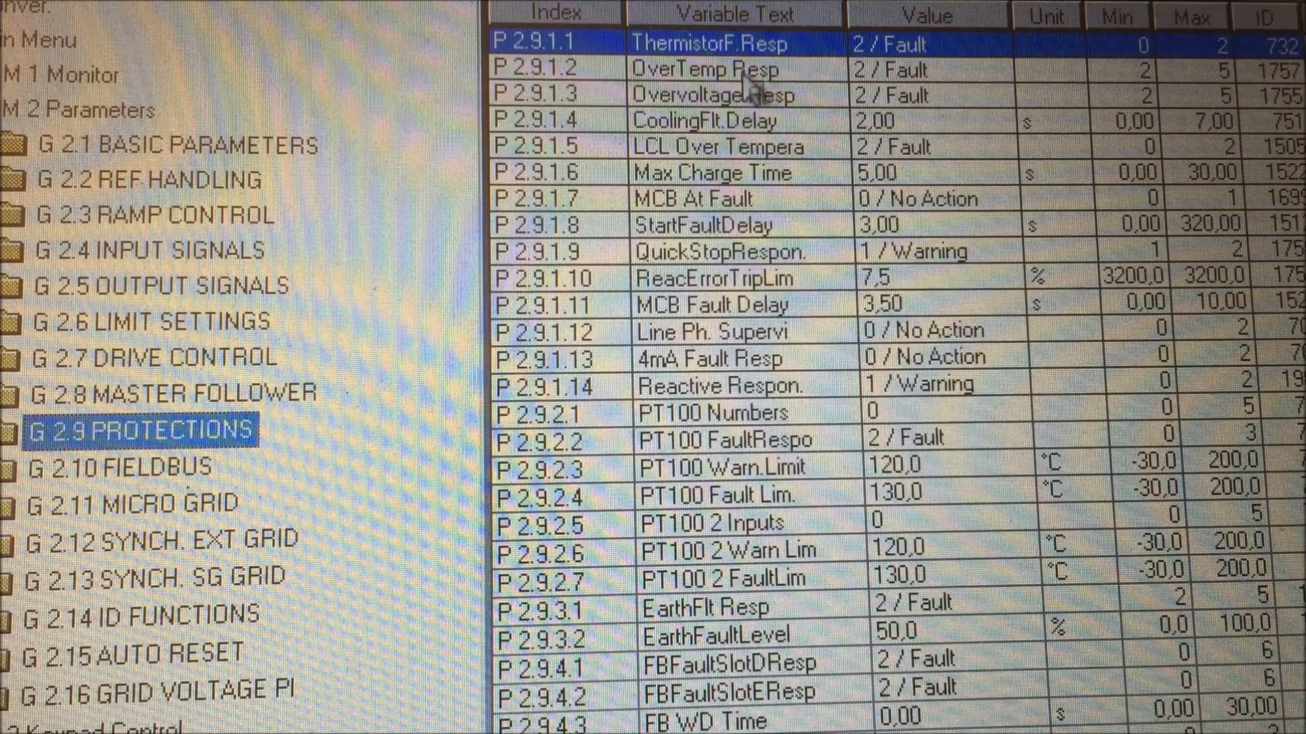
pyautogui.moveTo(978, 63)
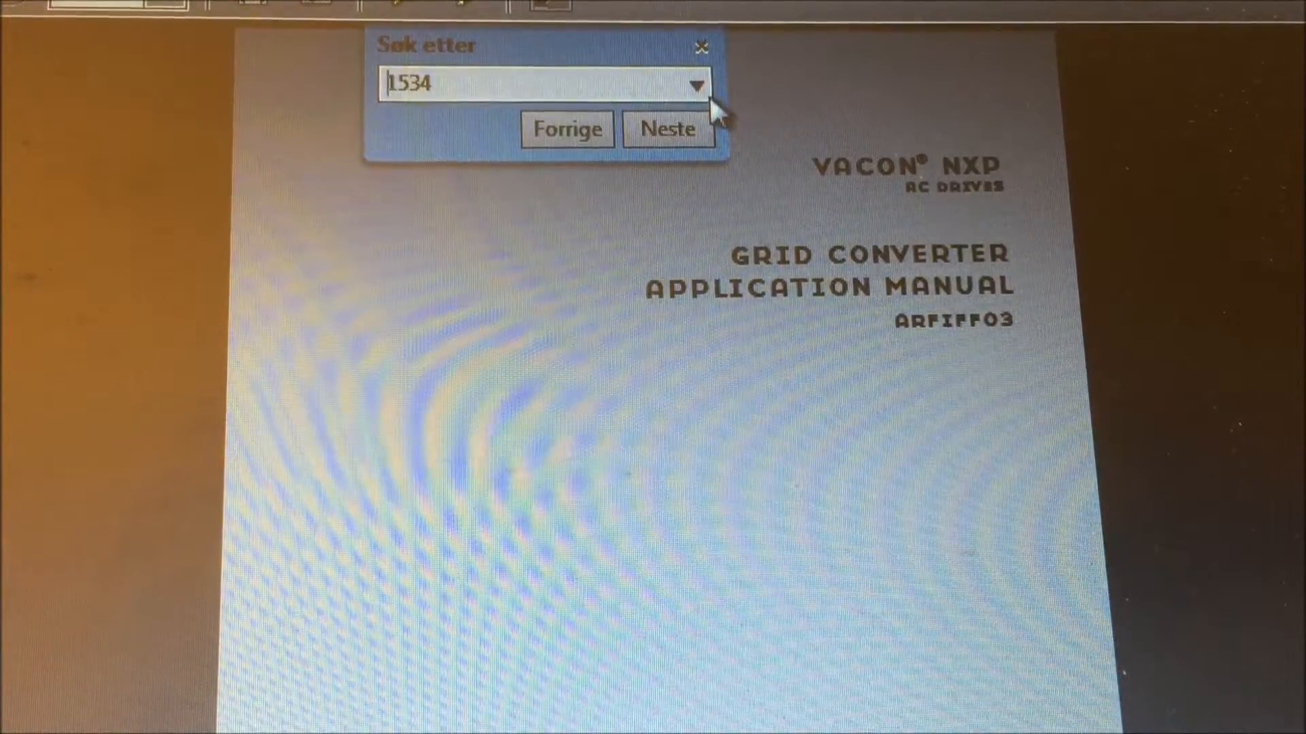
pyautogui.moveTo(485, 82)
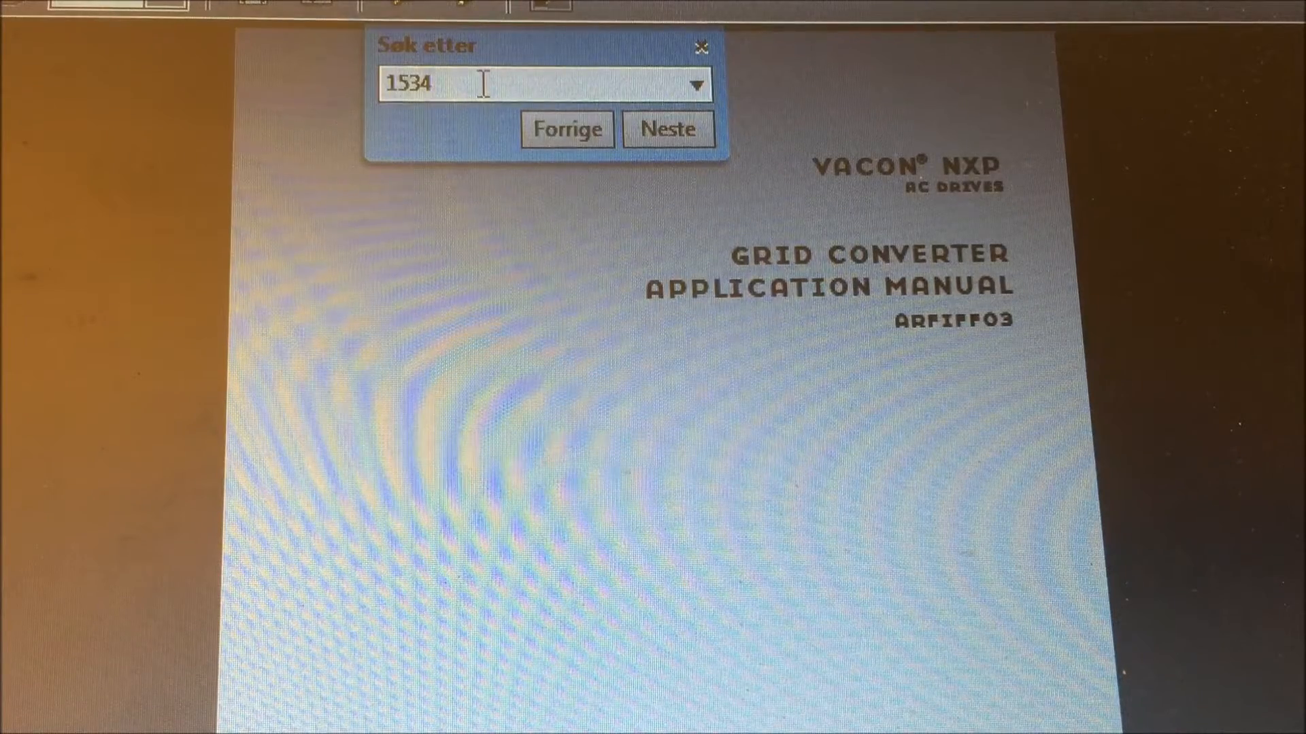
# Select the 1534 search term in the application manual's Find box.
pyautogui.click(668, 129)
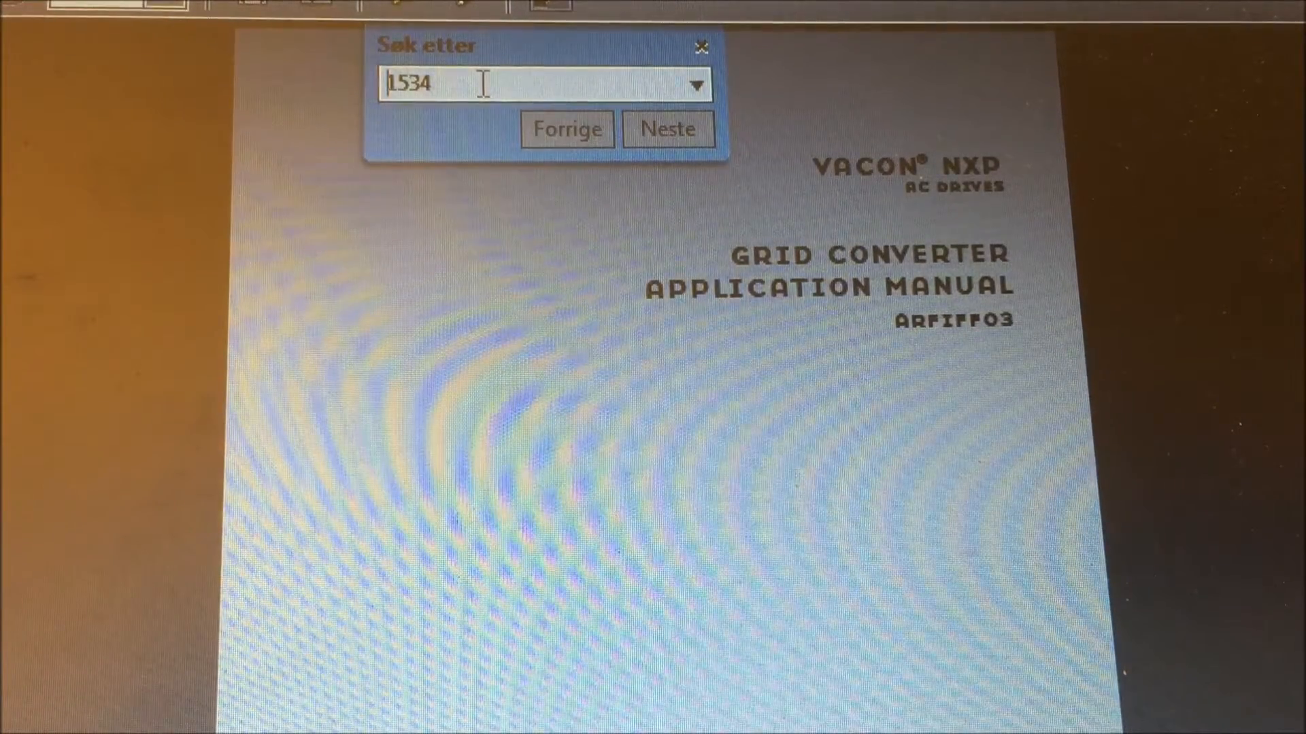
pyautogui.click(668, 129)
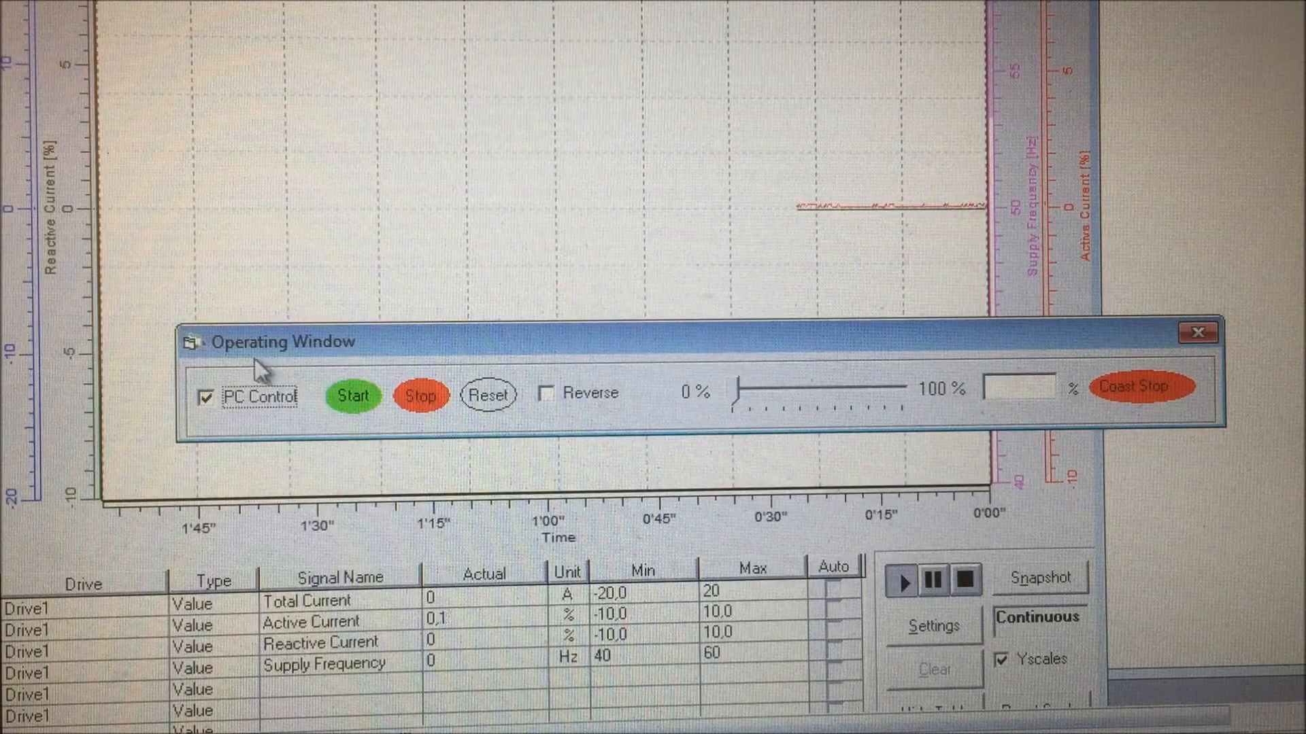
pyautogui.moveTo(208, 408)
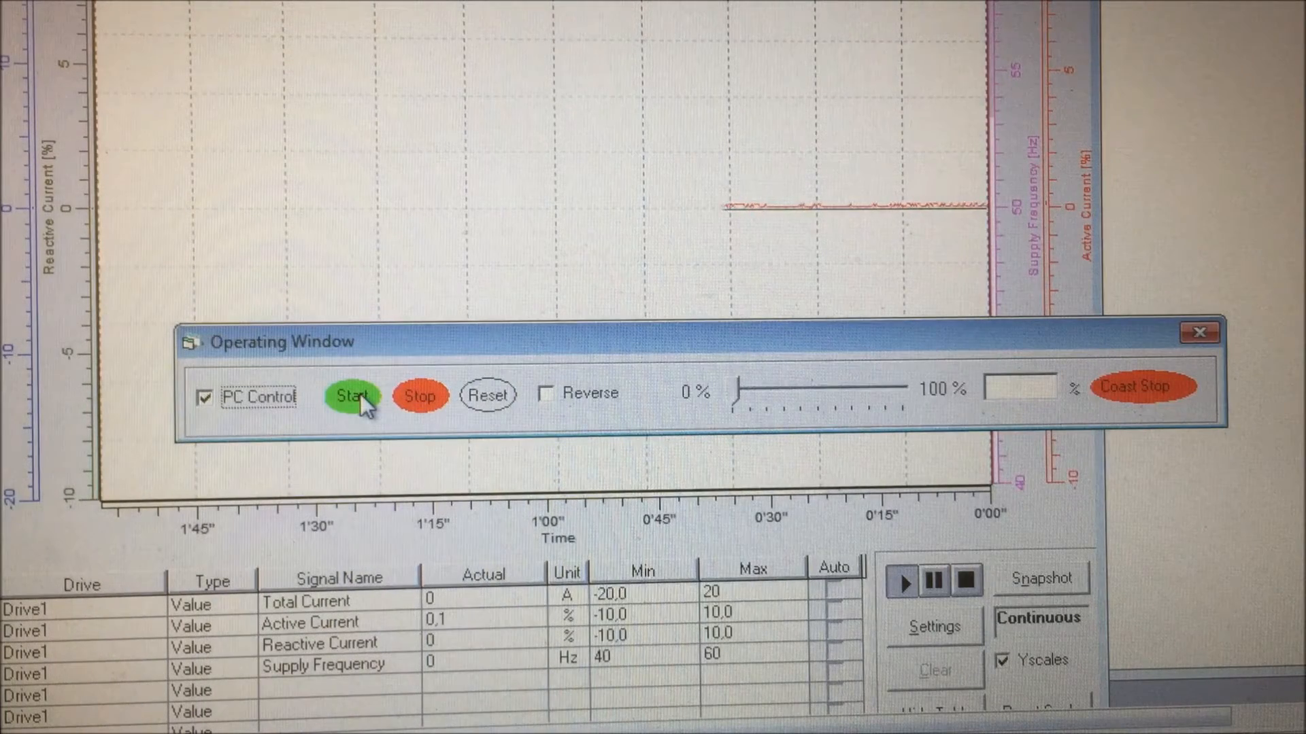
# Start the grid converter from the PC in the Operating Window.
pyautogui.click(352, 395)
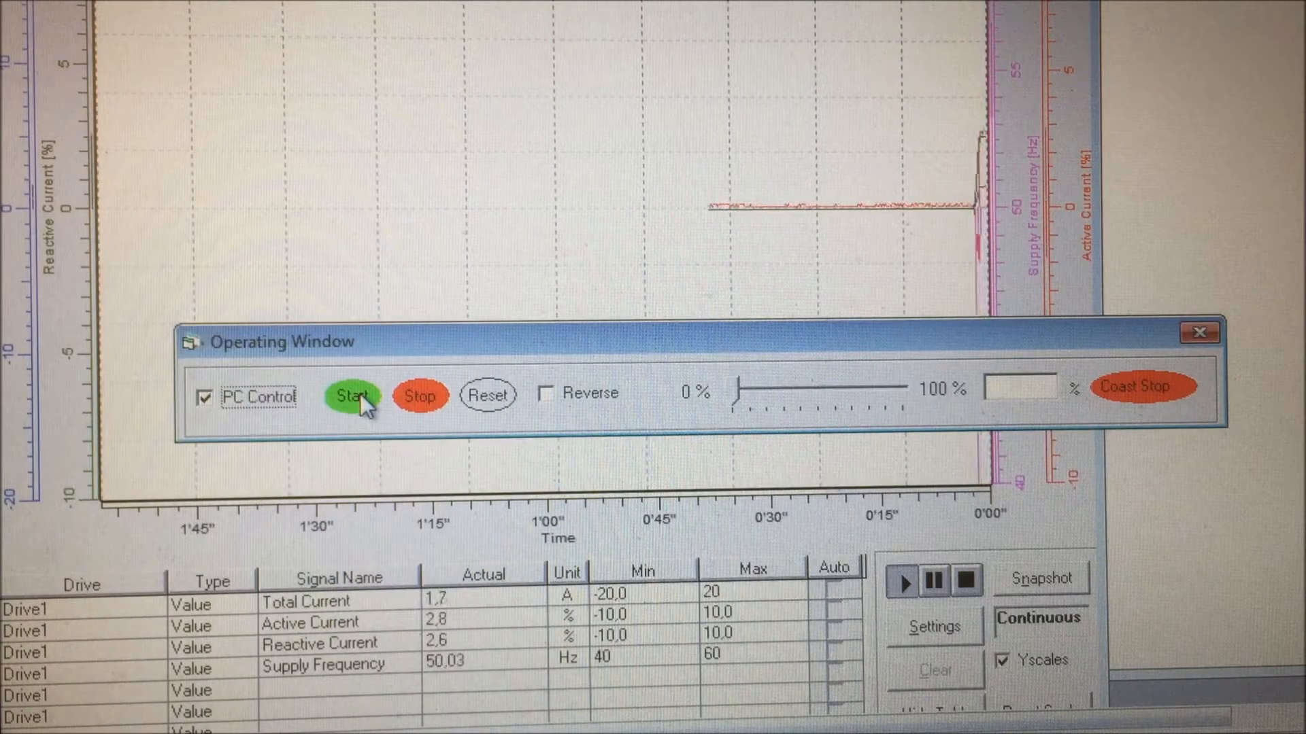
pyautogui.moveTo(1023, 108)
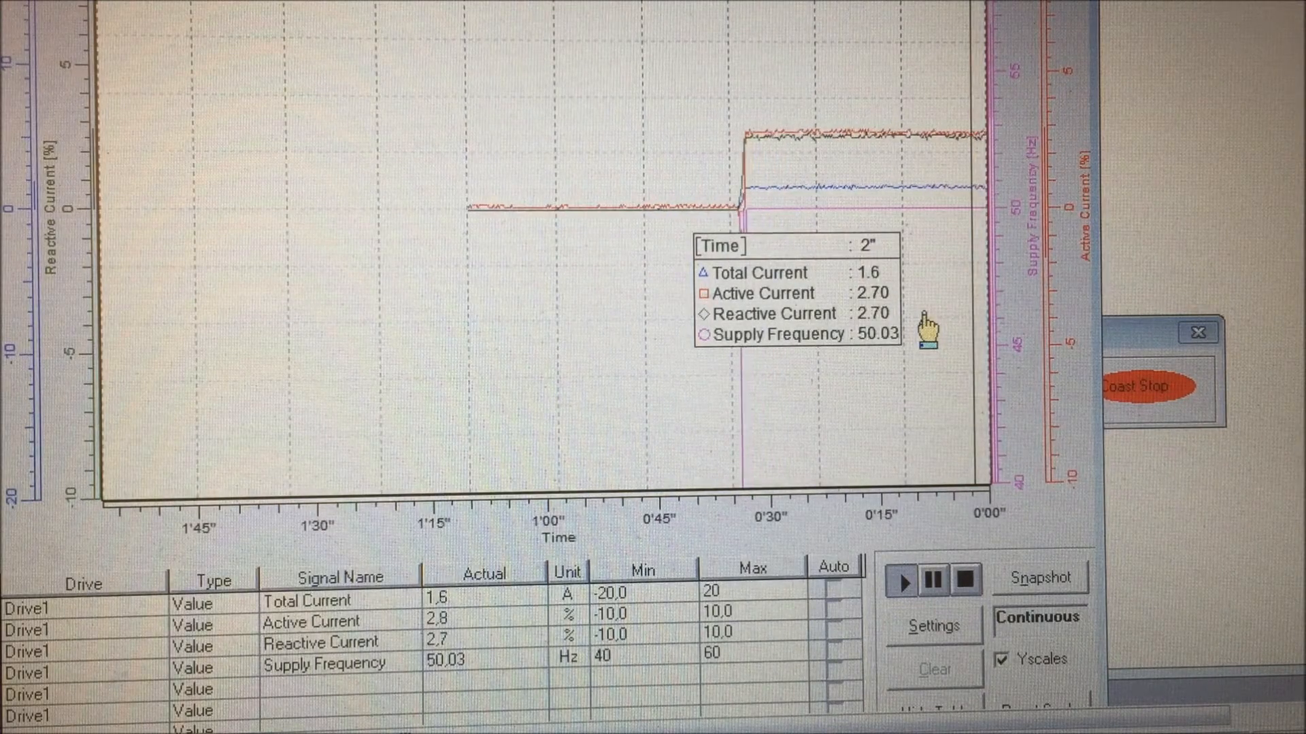
pyautogui.moveTo(879, 141)
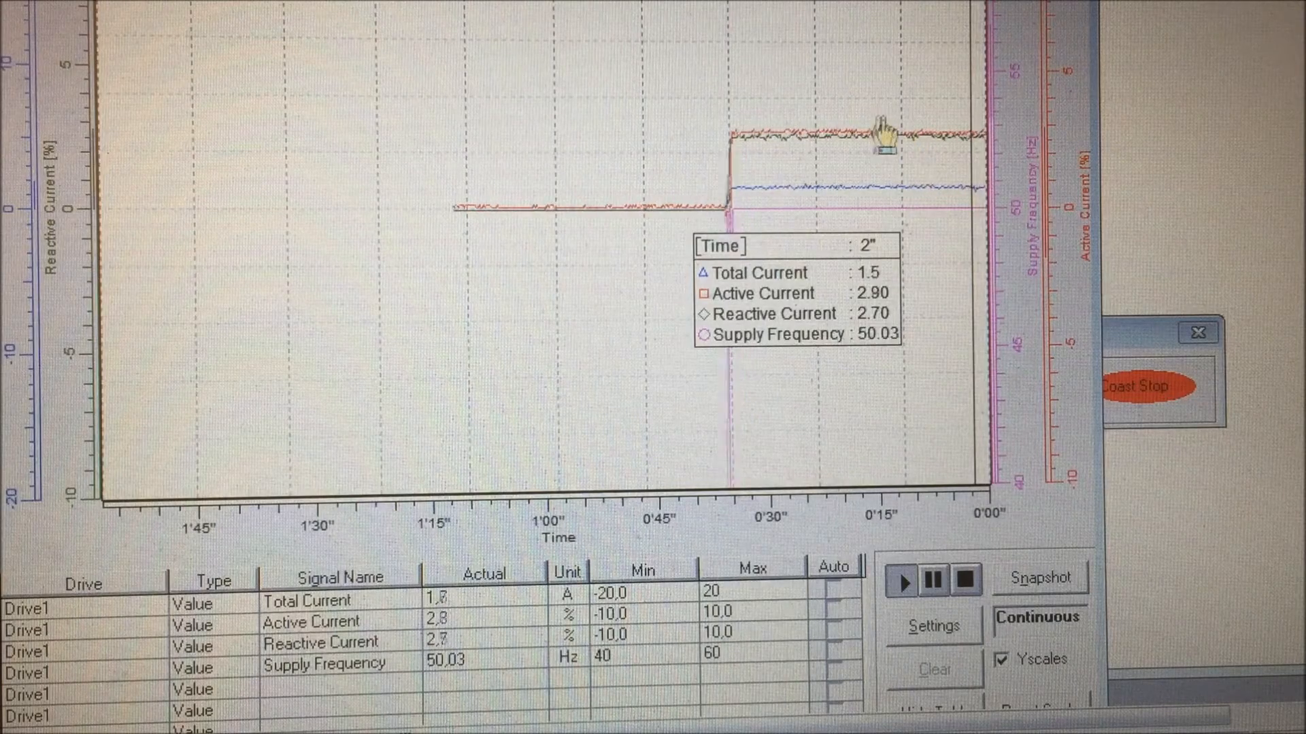